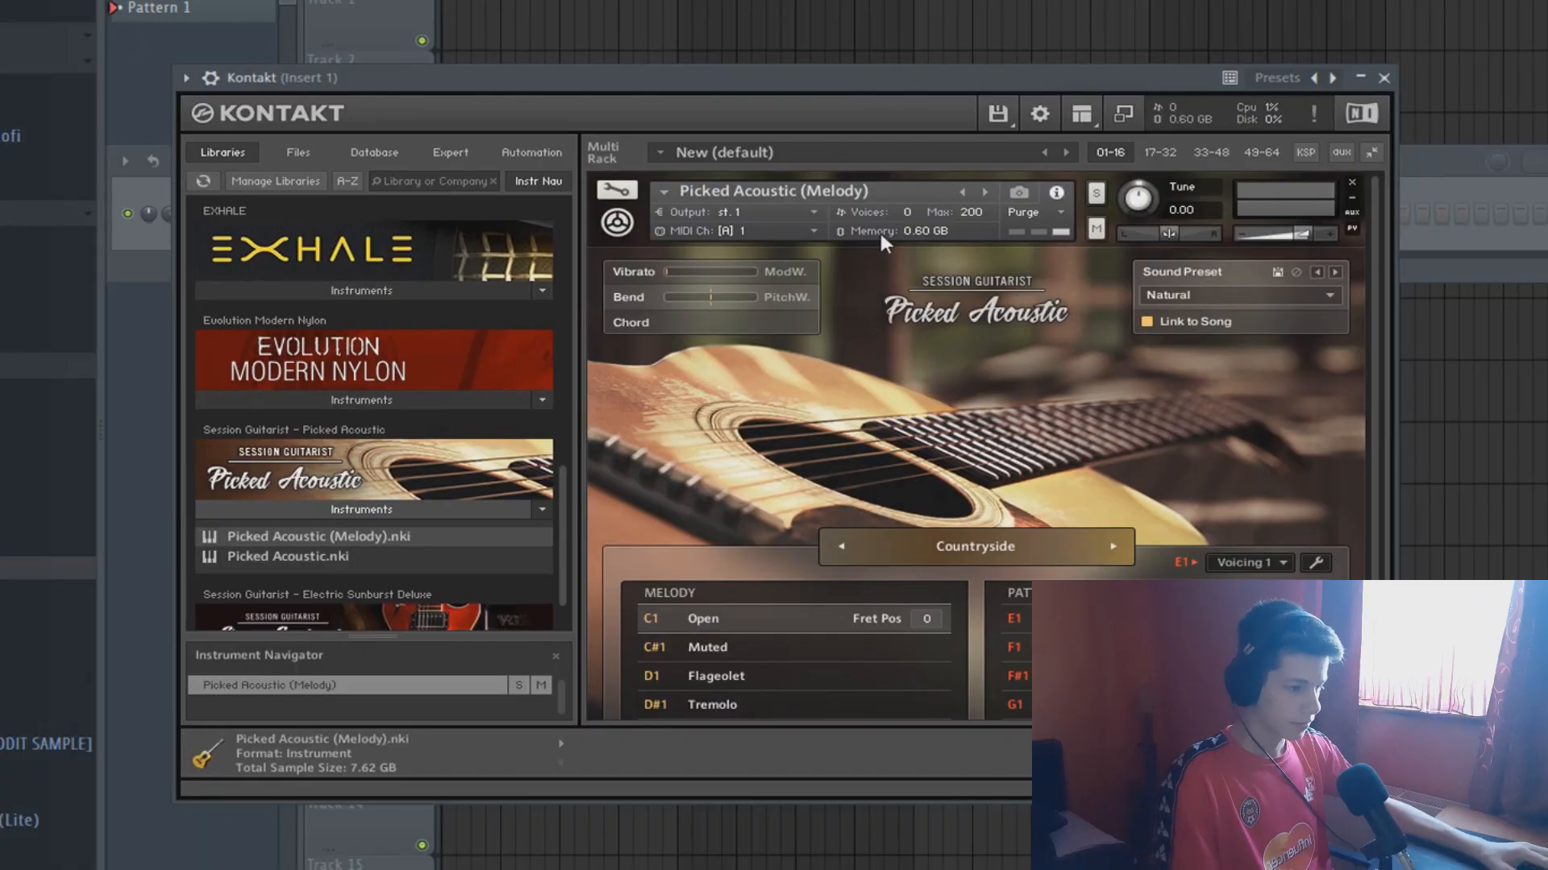
{"action": "mouse_move", "coordinate": [814, 64]}
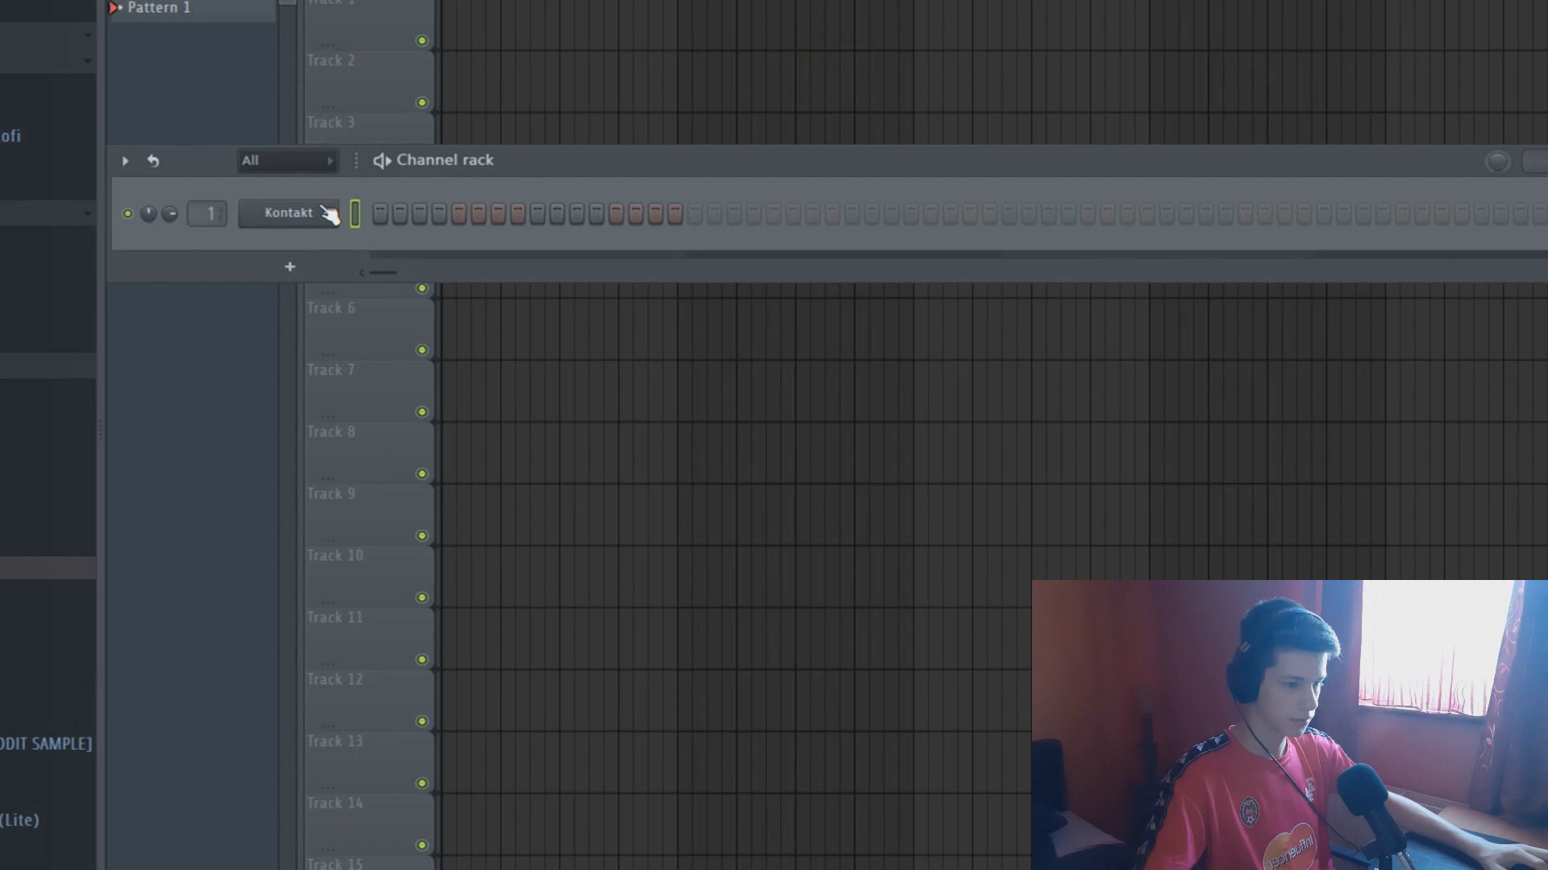
Open the Kontakt guitar's piano roll and place a C5 note spanning the first bar.
{"action": "left_click", "coordinate": [287, 213]}
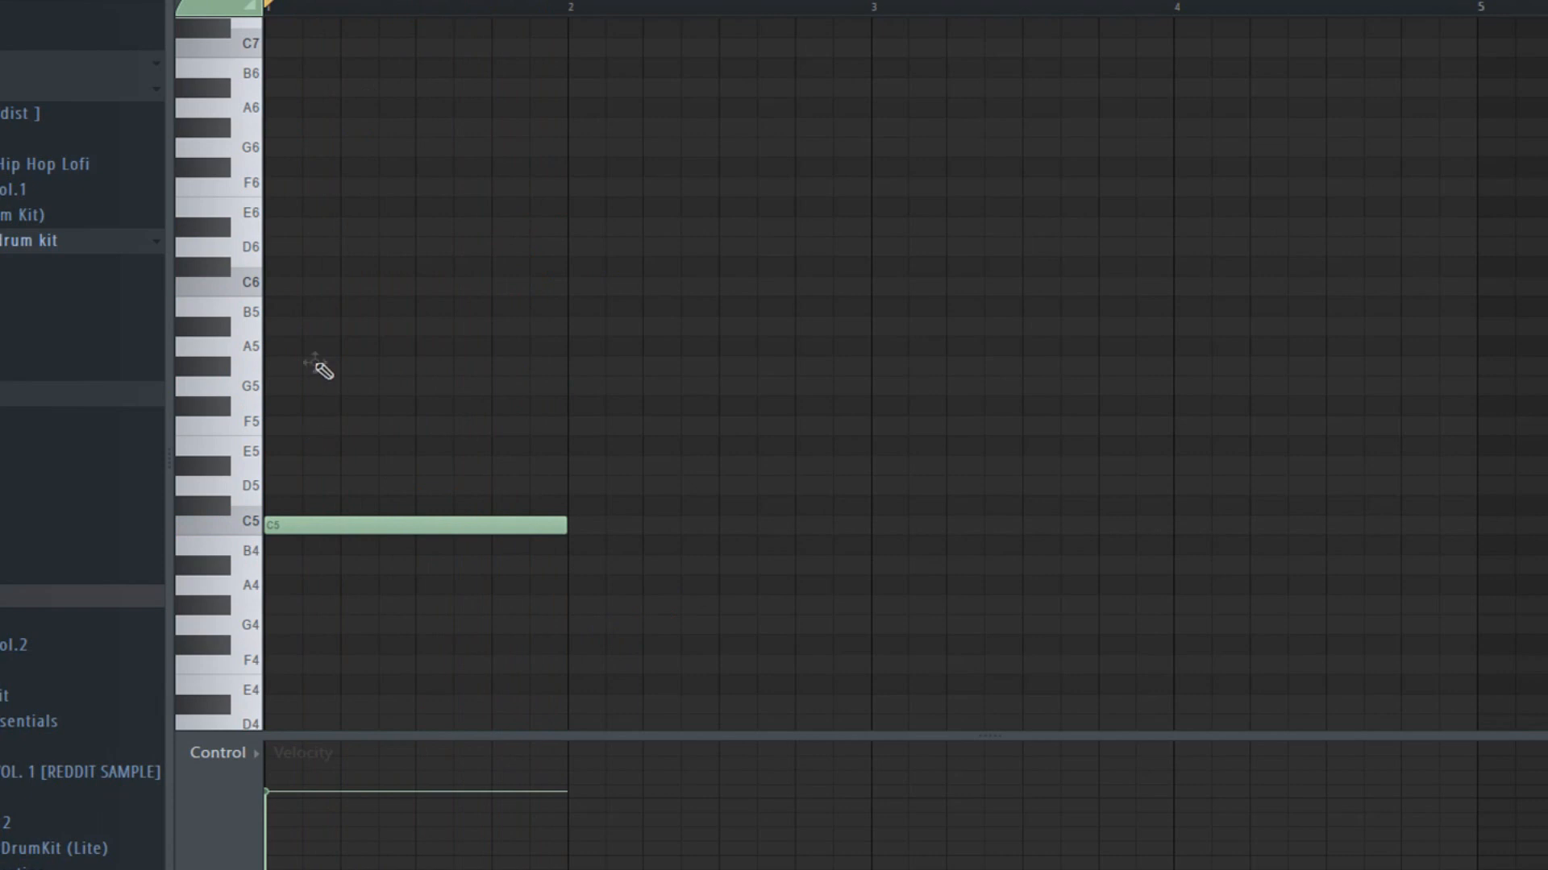
Draw the opening melody notes from C5 up to C7 across bars 1–2.
{"action": "left_click", "coordinate": [326, 366]}
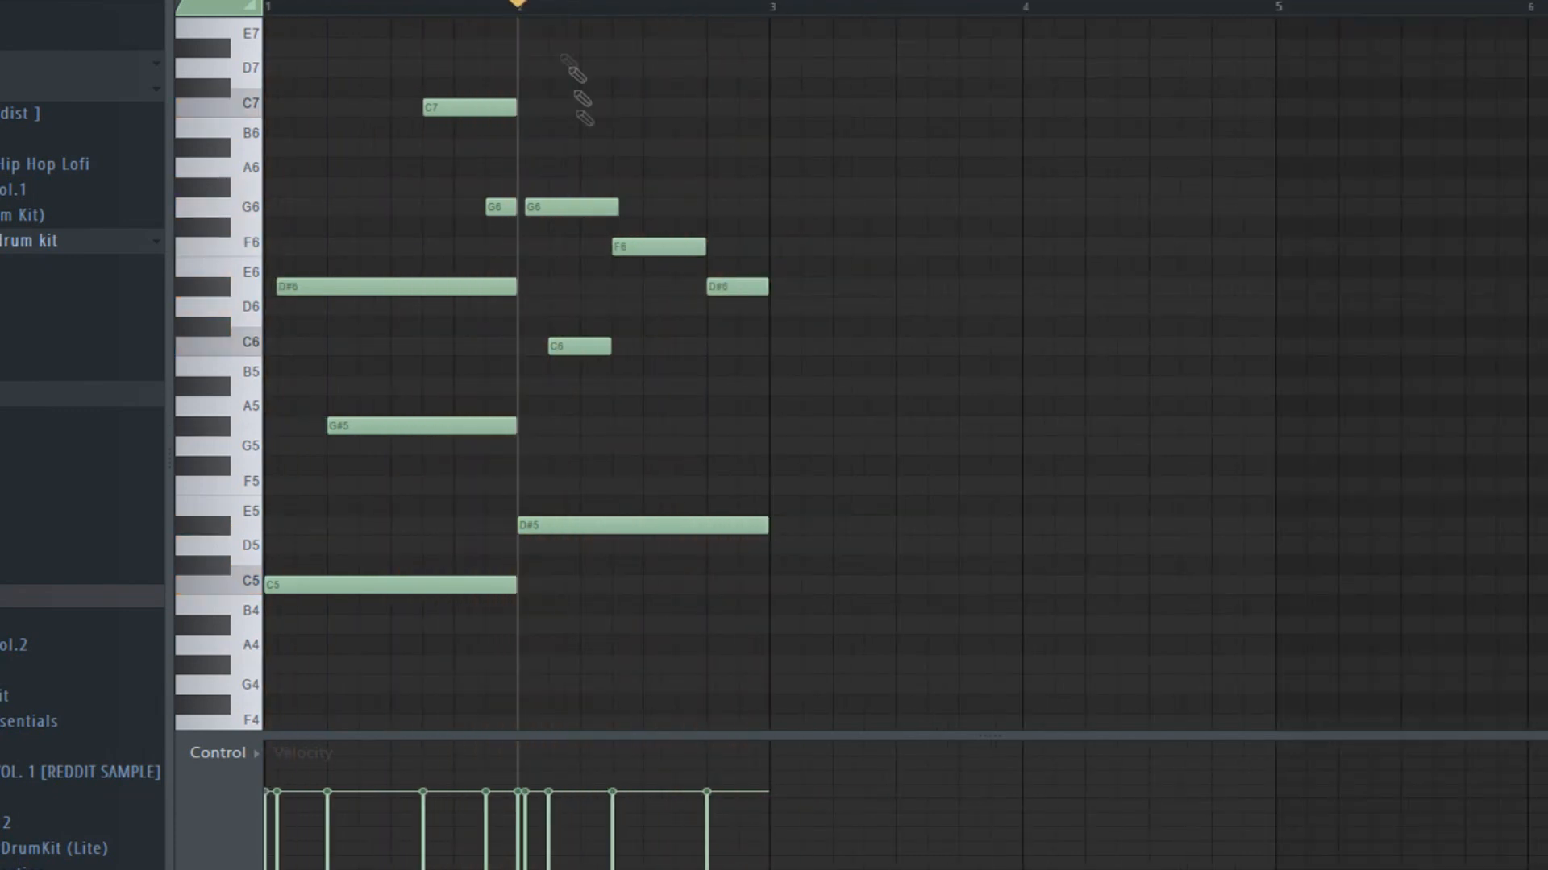
{"action": "left_click", "coordinate": [799, 545]}
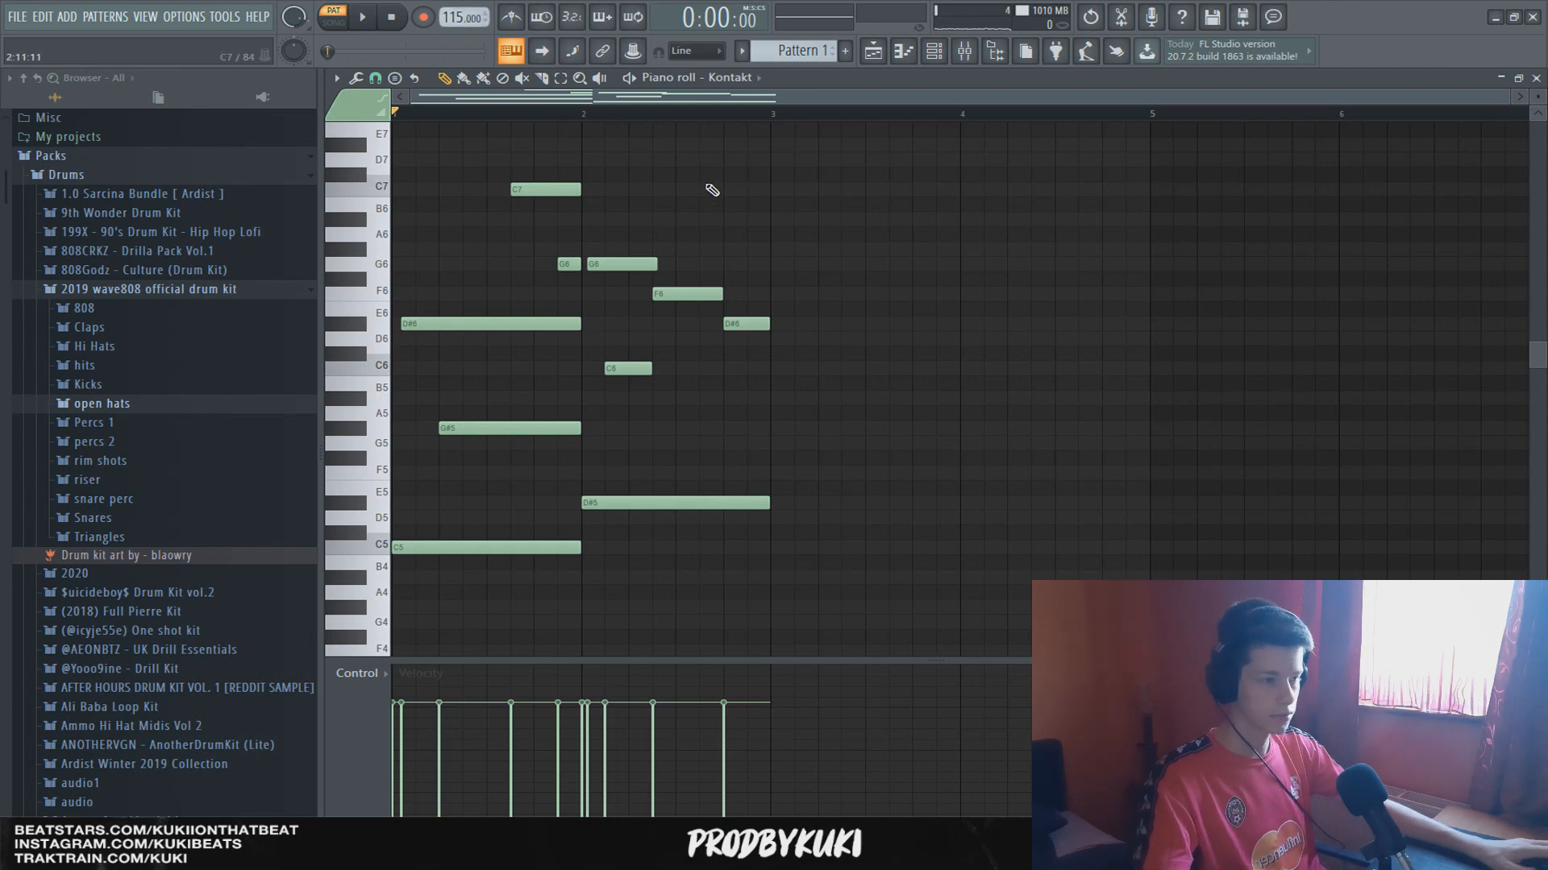
{"action": "left_click", "coordinate": [362, 17]}
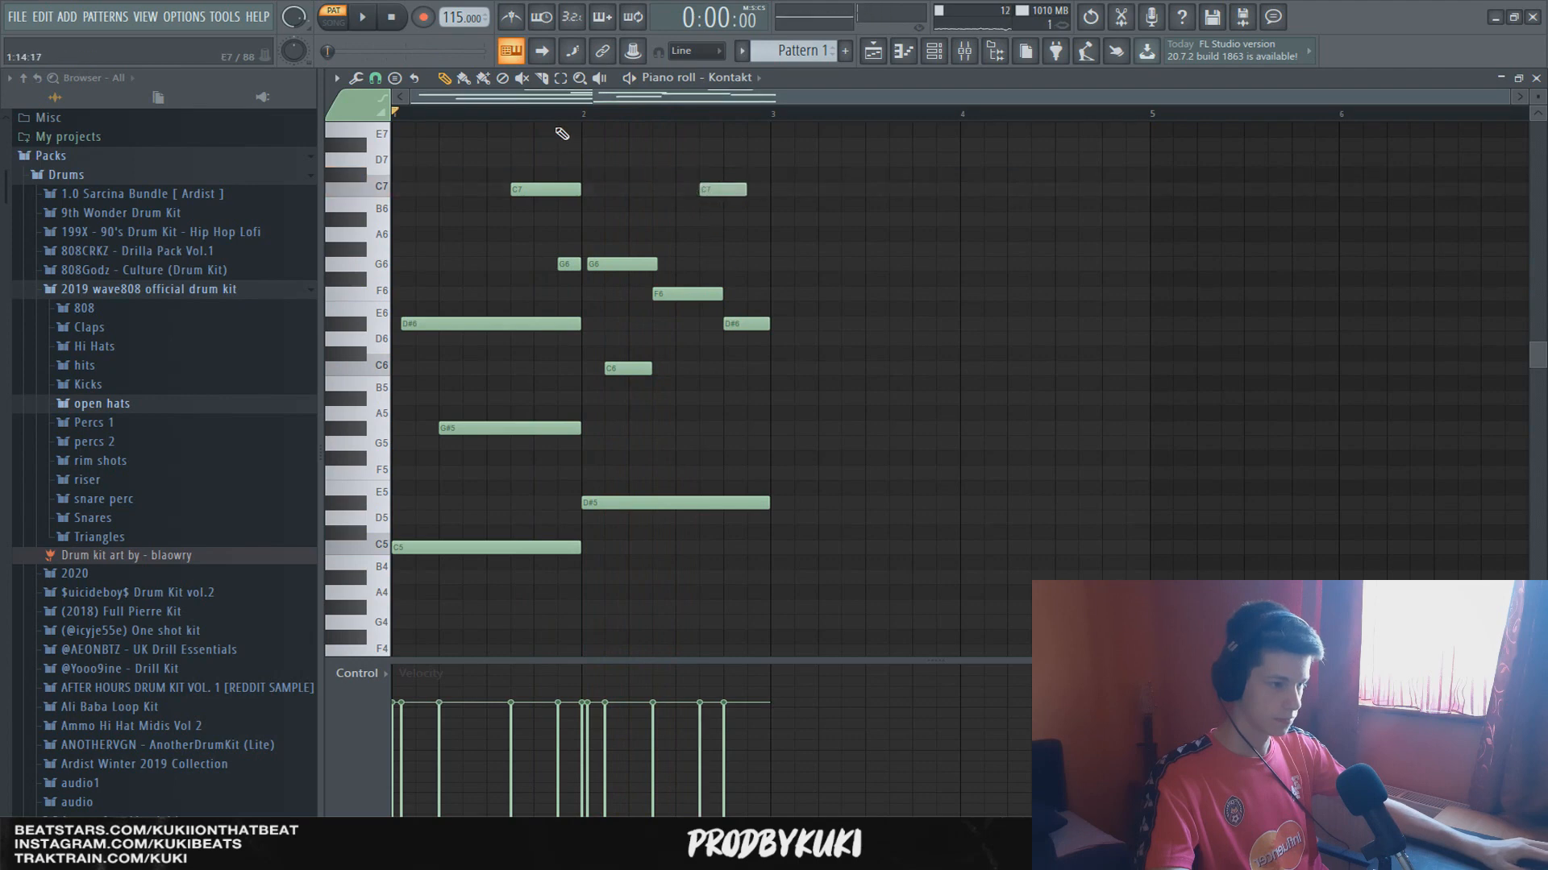
{"action": "left_click", "coordinate": [361, 18]}
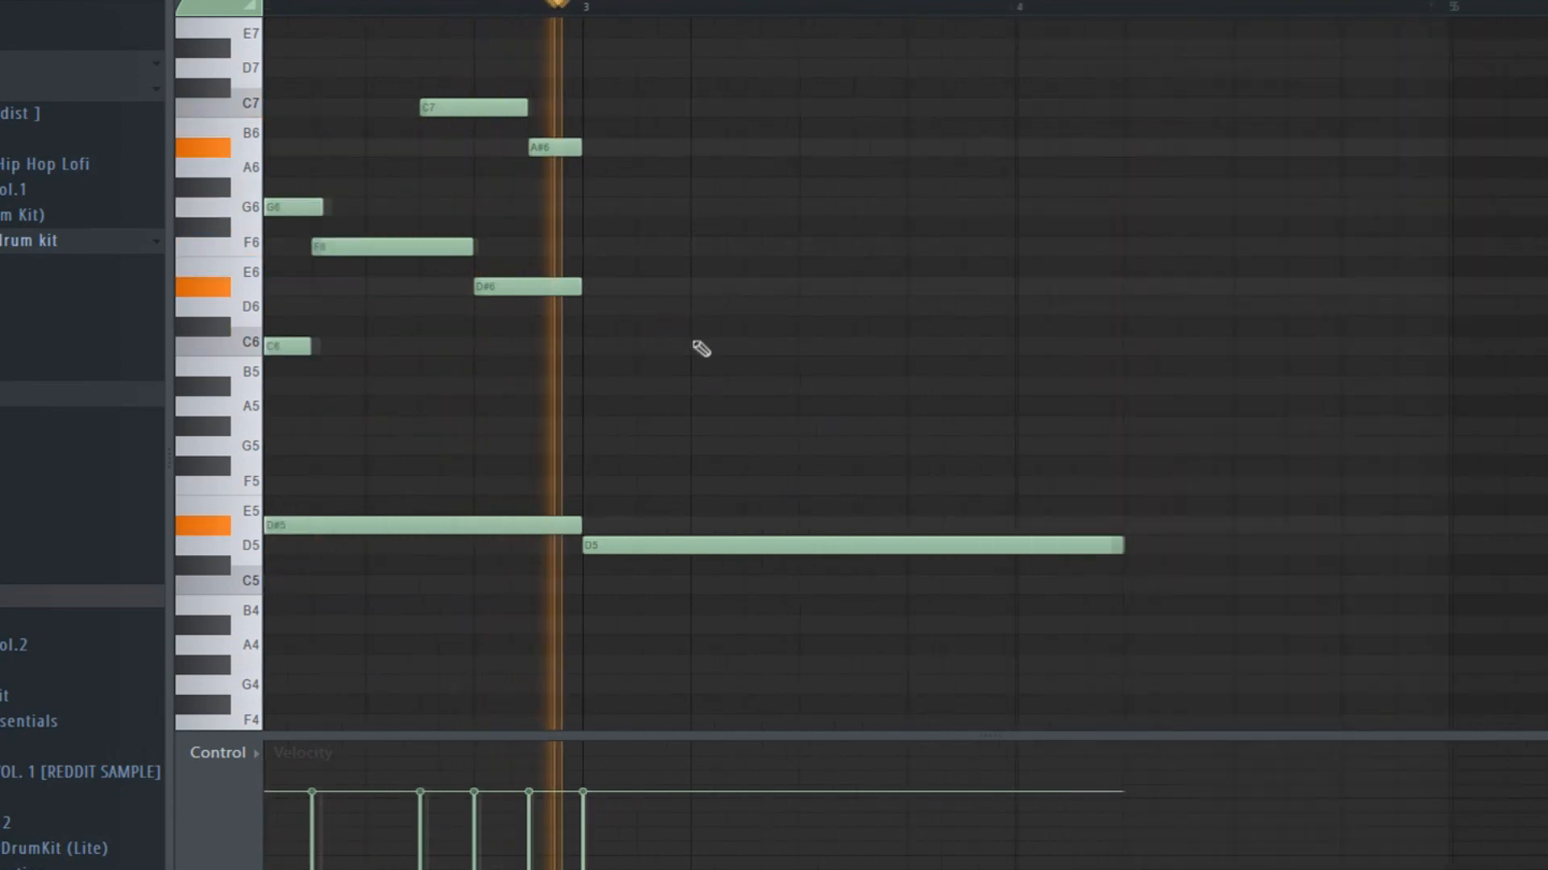
Extend the melody through bar 4 with sustained D6, F5 and A#4 closing notes.
{"action": "left_click", "coordinate": [908, 445]}
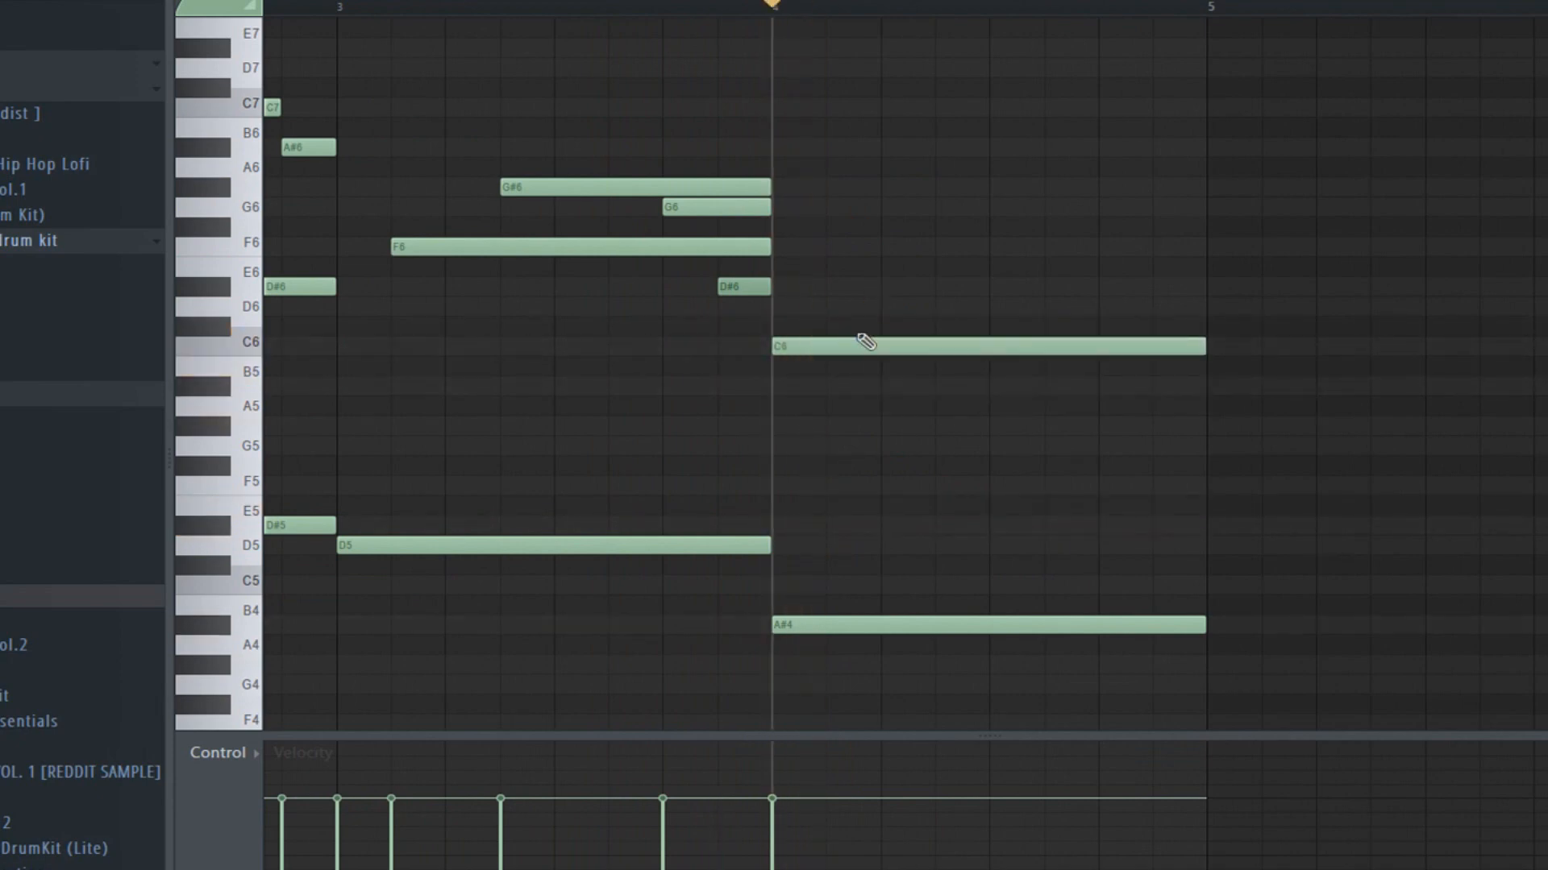
{"action": "left_click", "coordinate": [1125, 446]}
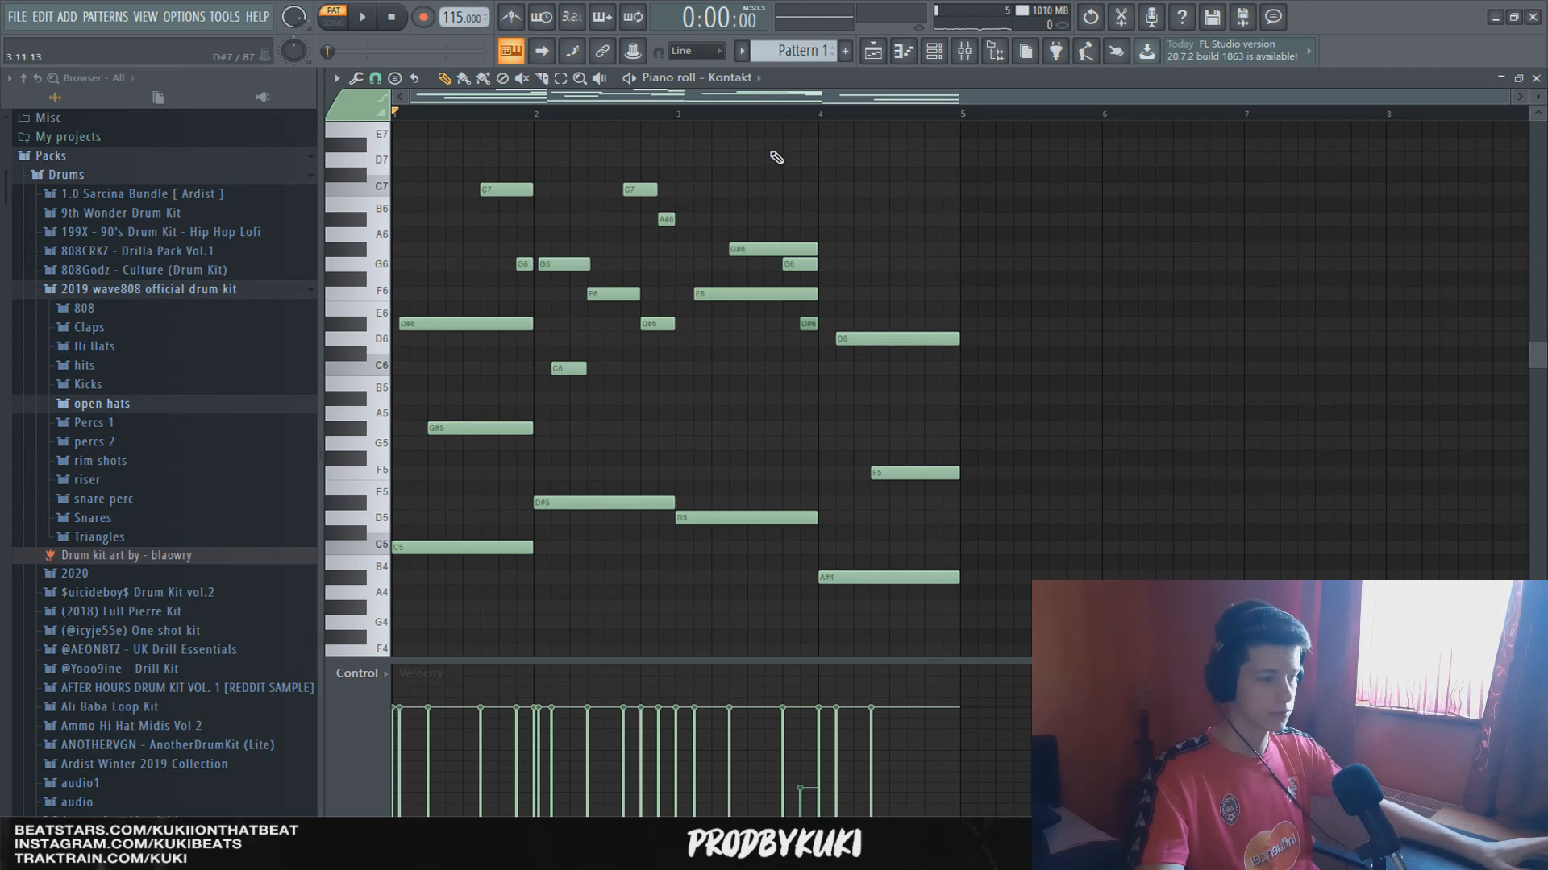
{"action": "mouse_move", "coordinate": [955, 287]}
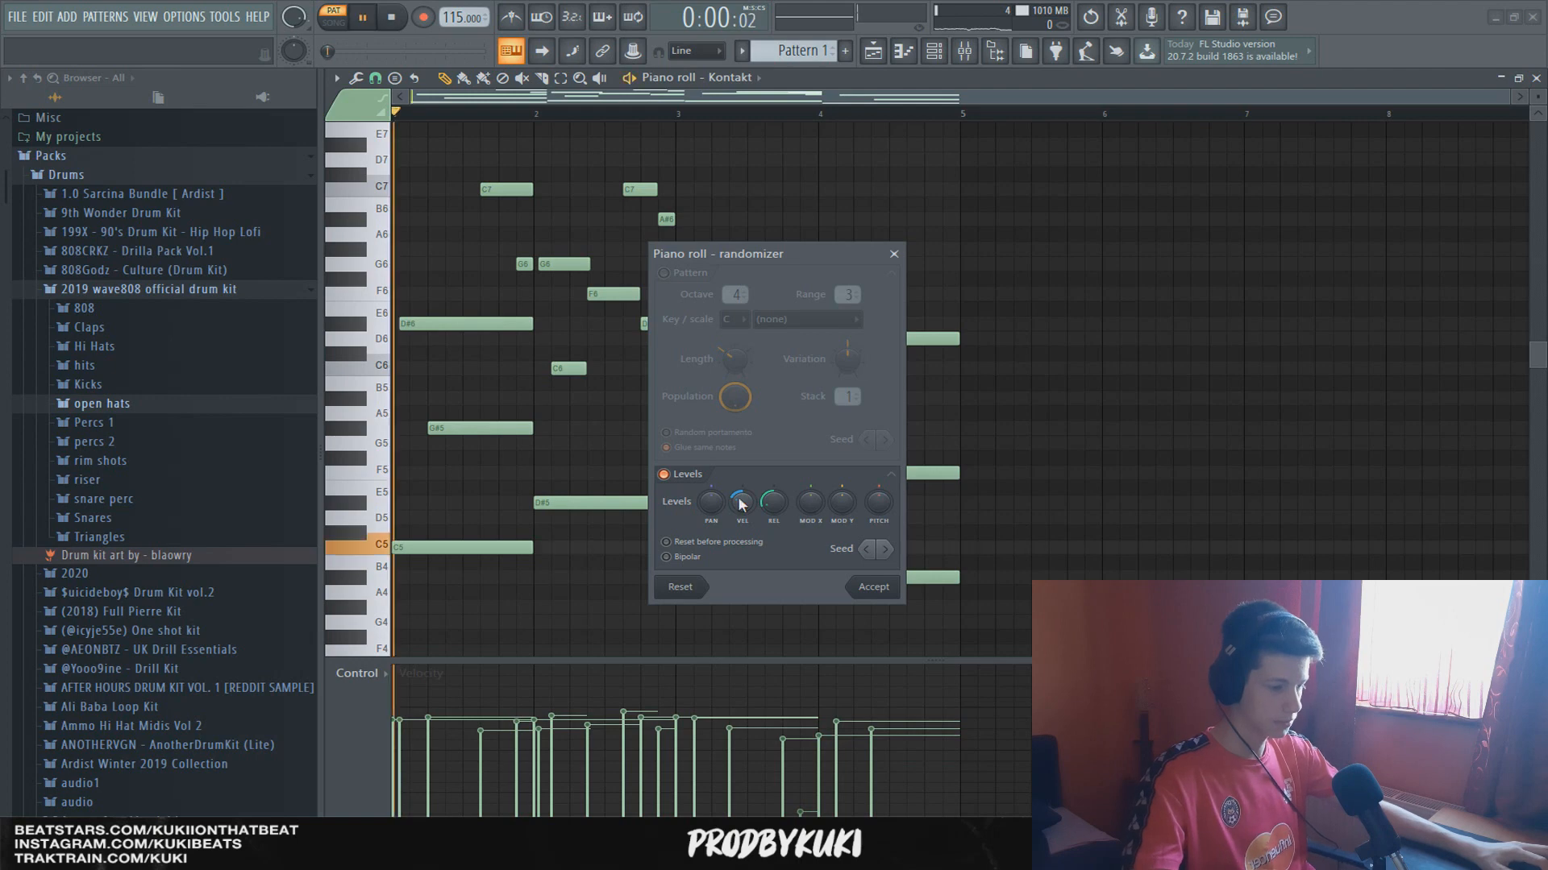
Randomize the note velocities via Tools > Randomize and accept the result.
{"action": "left_click", "coordinate": [364, 18]}
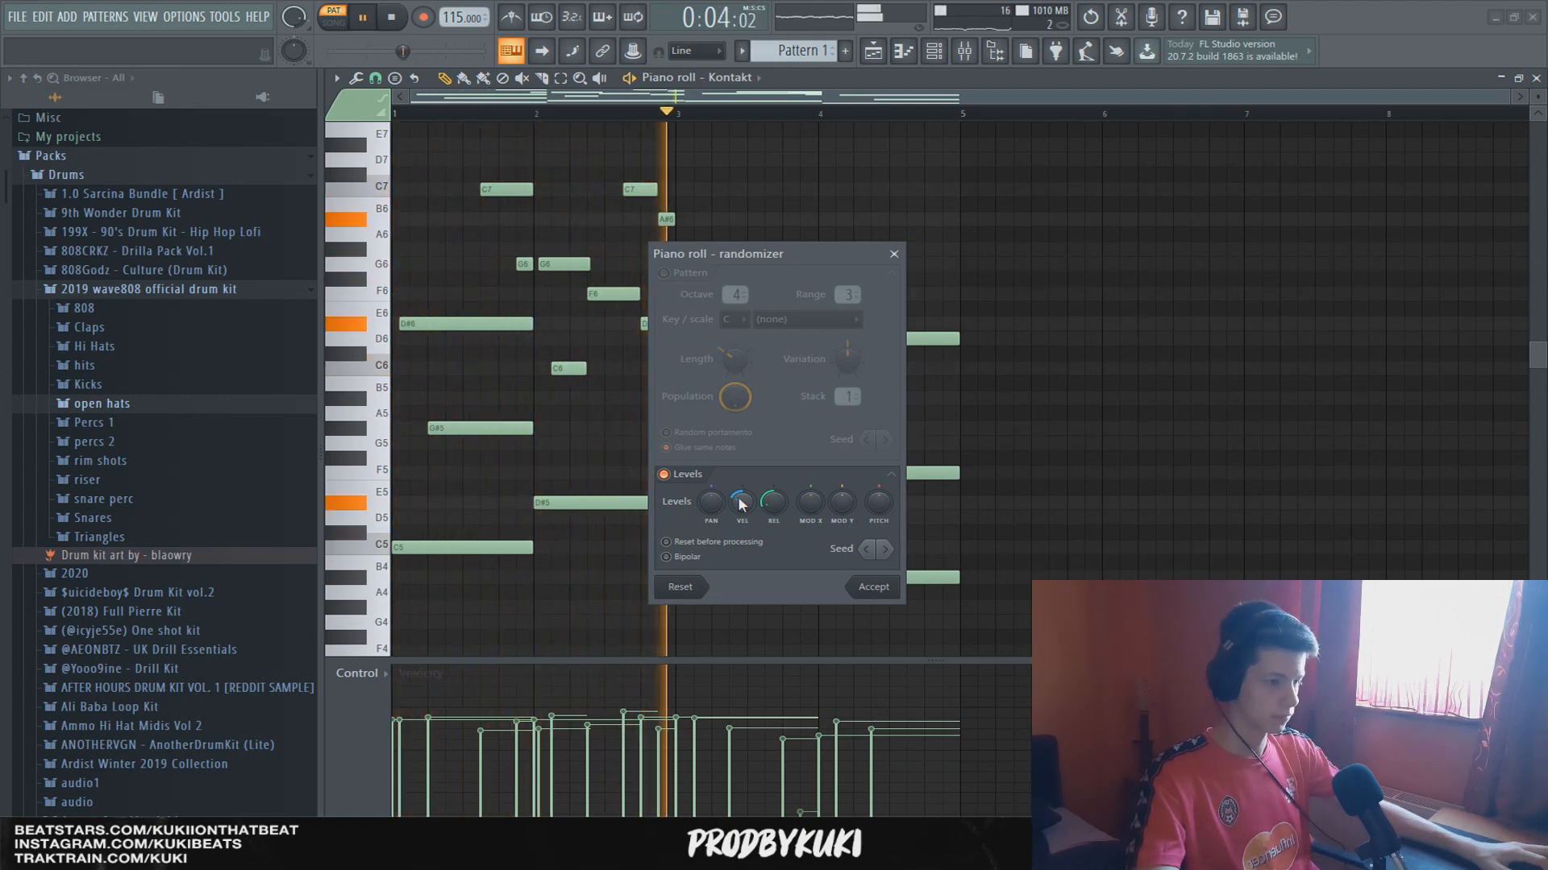
{"action": "left_click", "coordinate": [871, 588]}
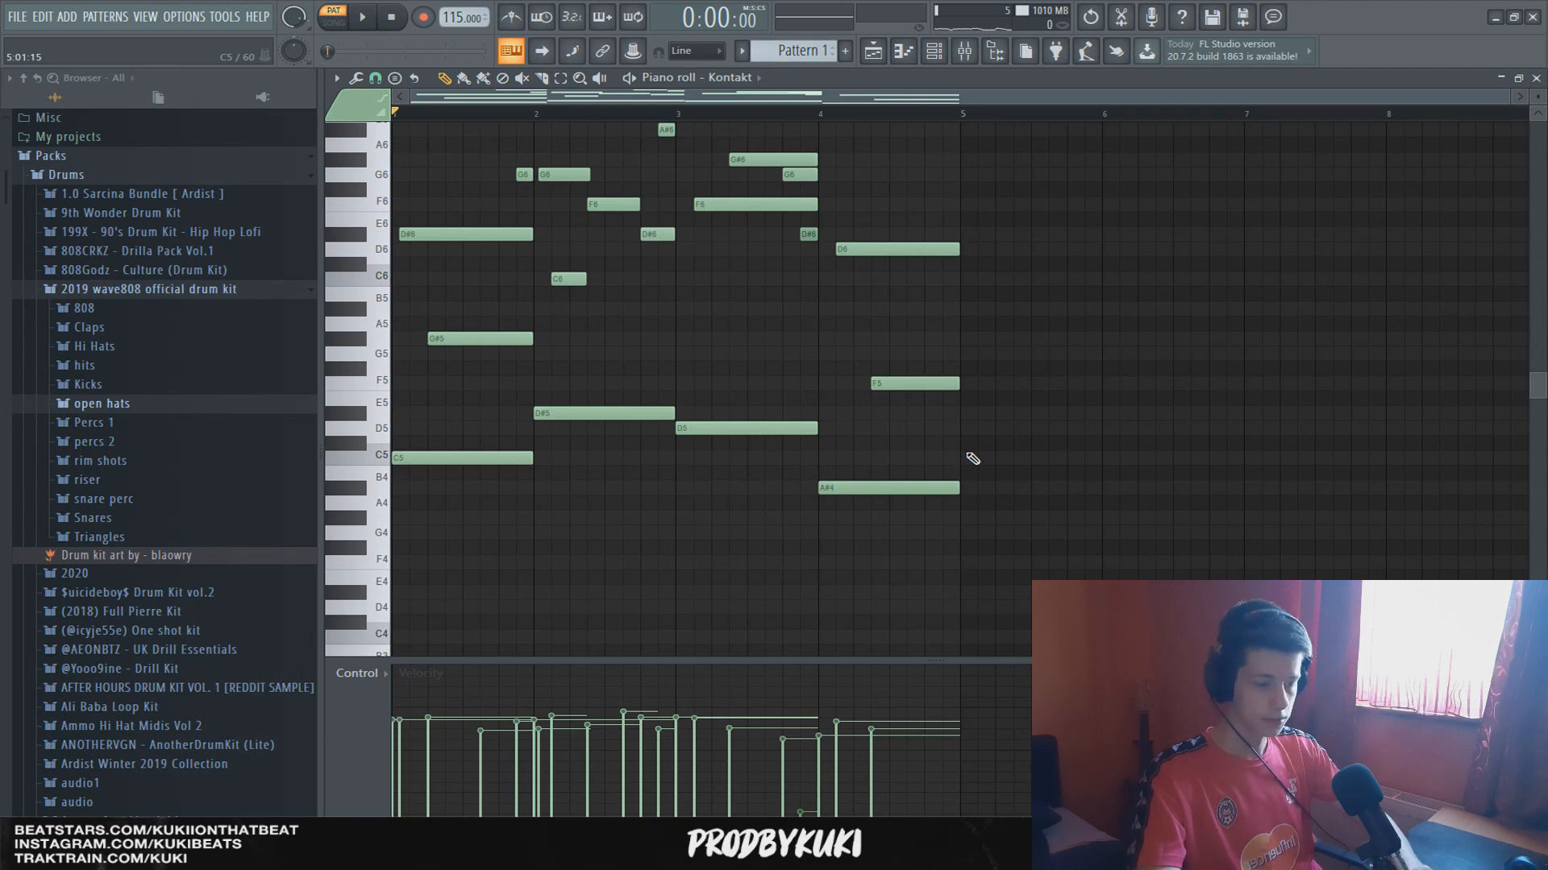
Transpose all melody notes down two semitones and show Insert 1's slot 1 plugin list.
{"action": "left_click", "coordinate": [361, 17]}
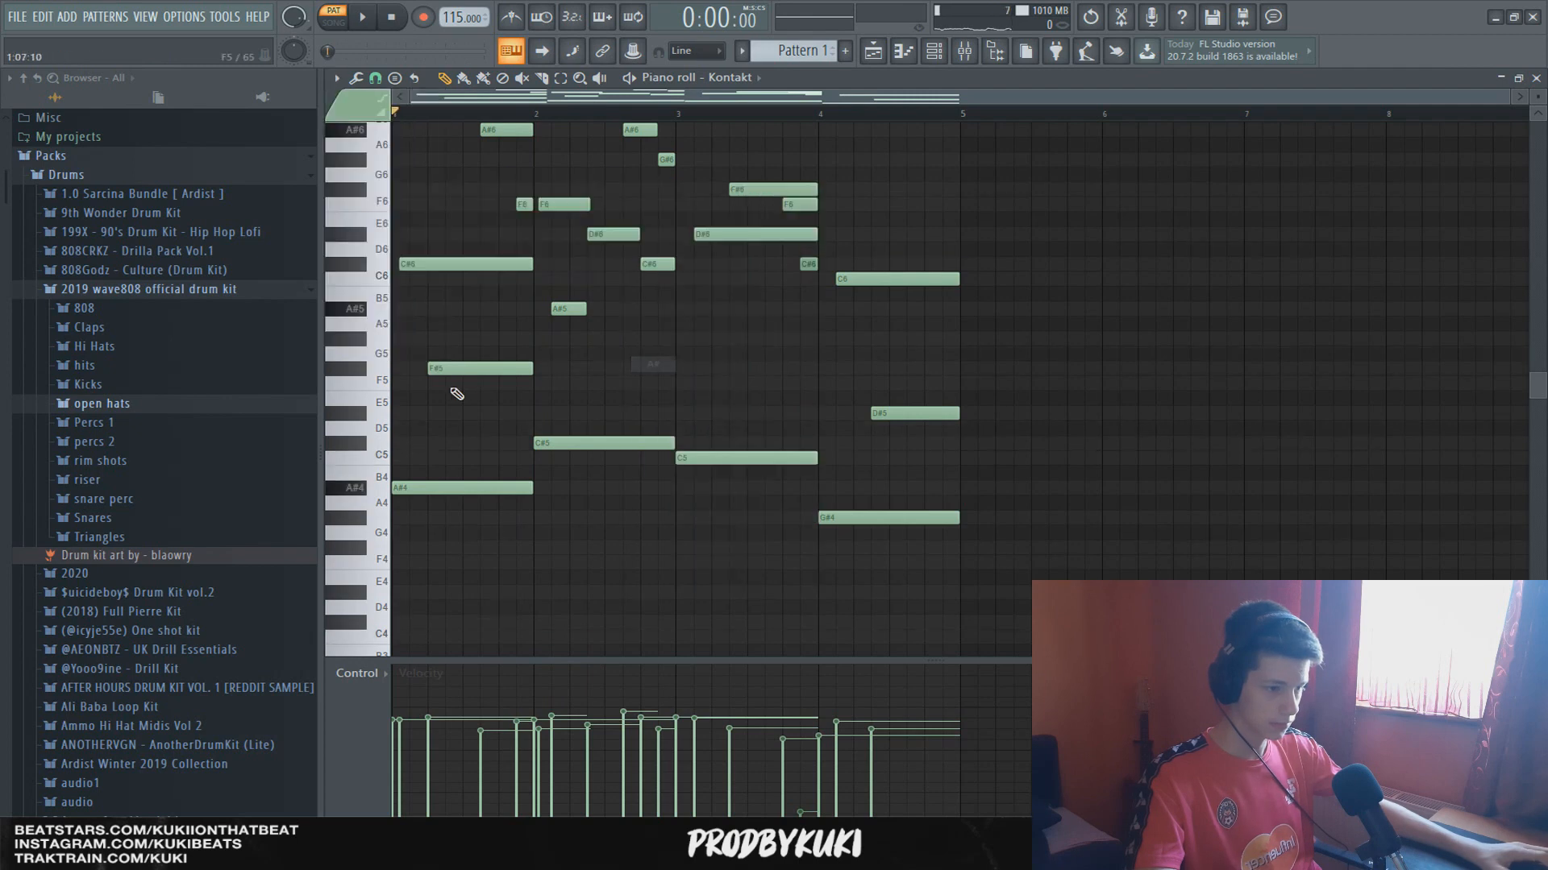
{"action": "left_click", "coordinate": [479, 369]}
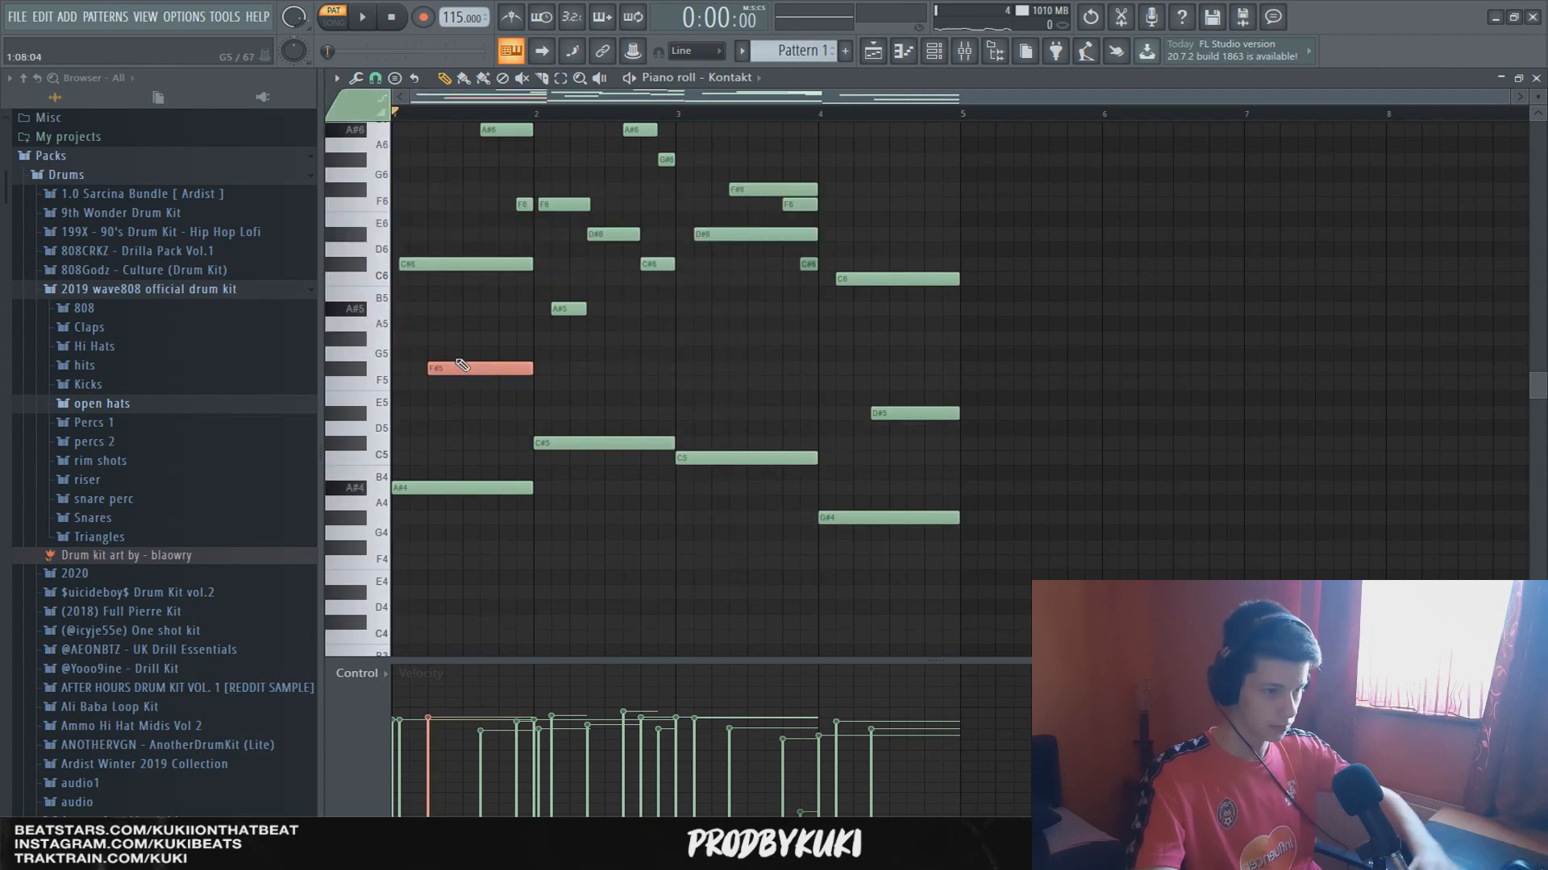
{"action": "left_click", "coordinate": [963, 50]}
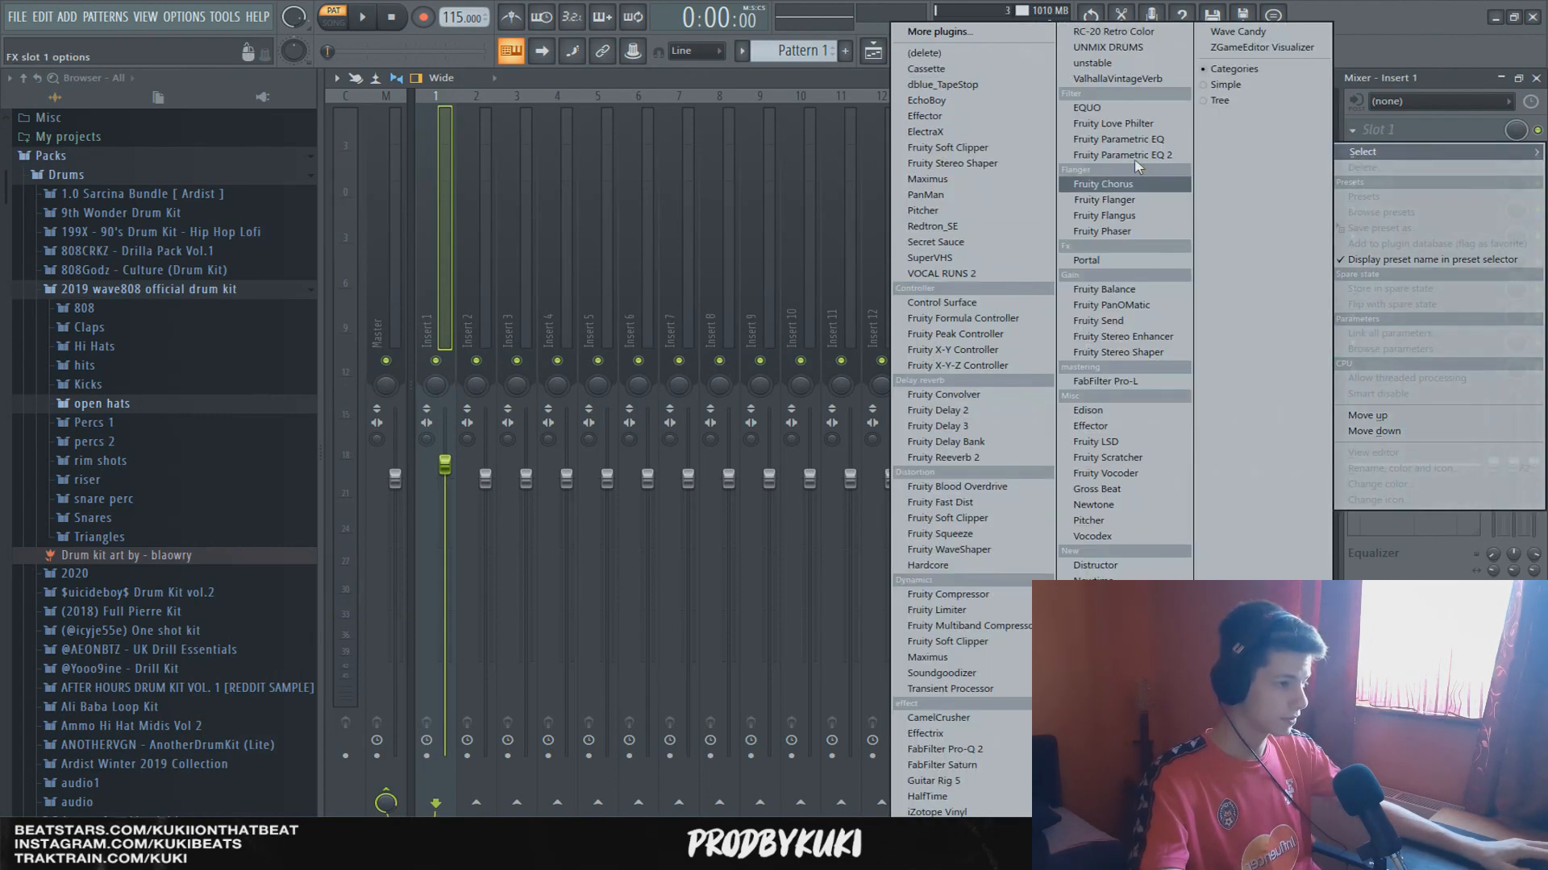
Load Guitar Rig 5 into Insert 1's first slot and show slot 2's plugin choices.
{"action": "left_click", "coordinate": [932, 781]}
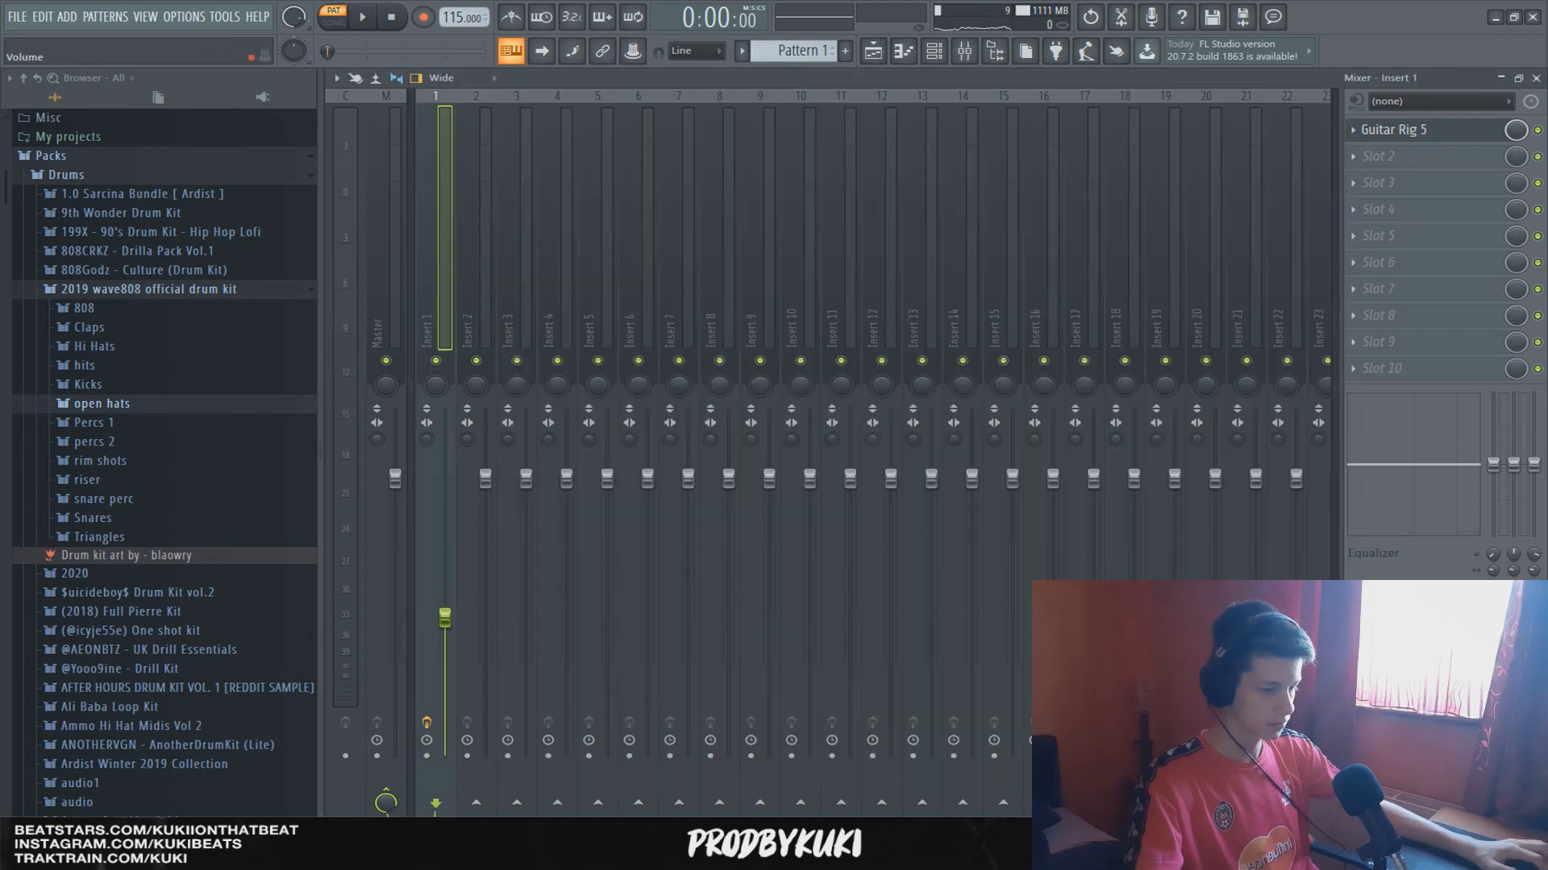
{"action": "left_click", "coordinate": [361, 18]}
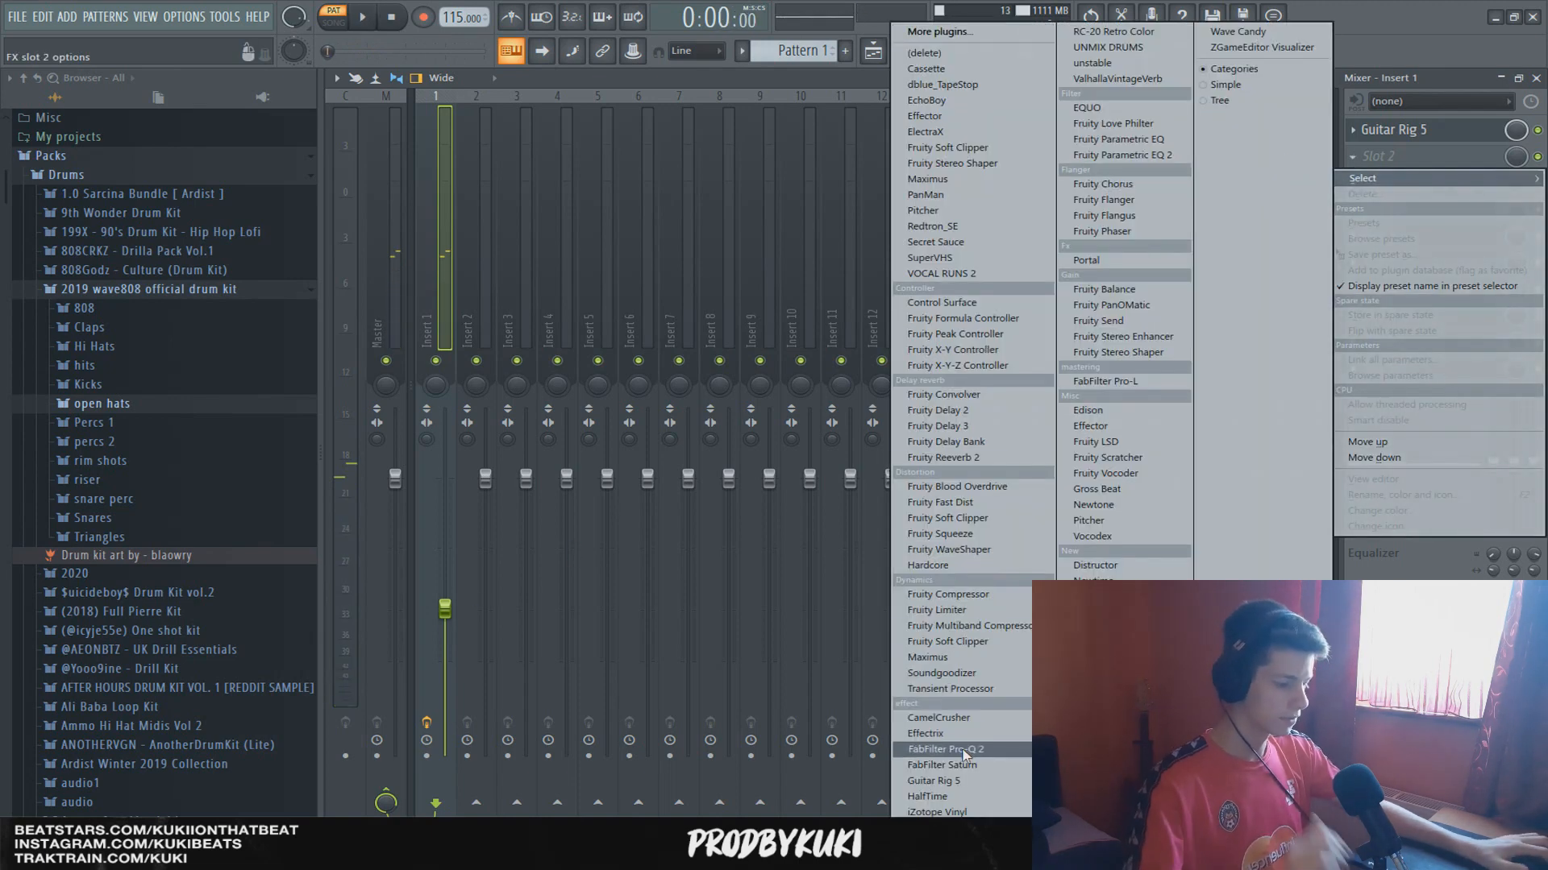
Load FabFilter Pro-Q 2 in slot 2 with a narrow bell dip near 2 kHz.
{"action": "left_click", "coordinate": [946, 748]}
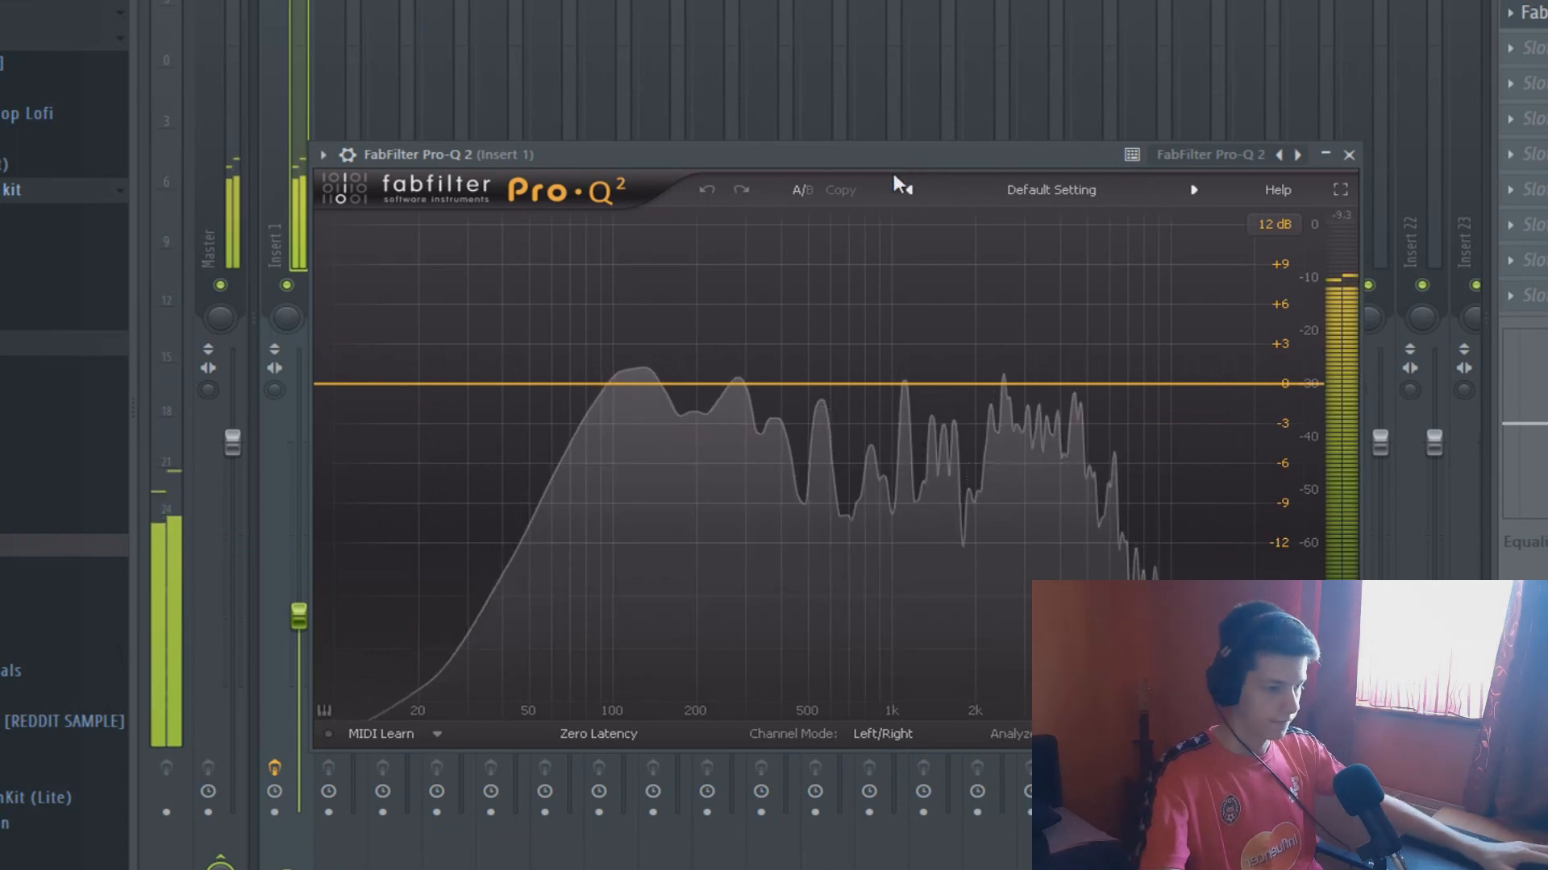
{"action": "left_click", "coordinate": [1011, 419]}
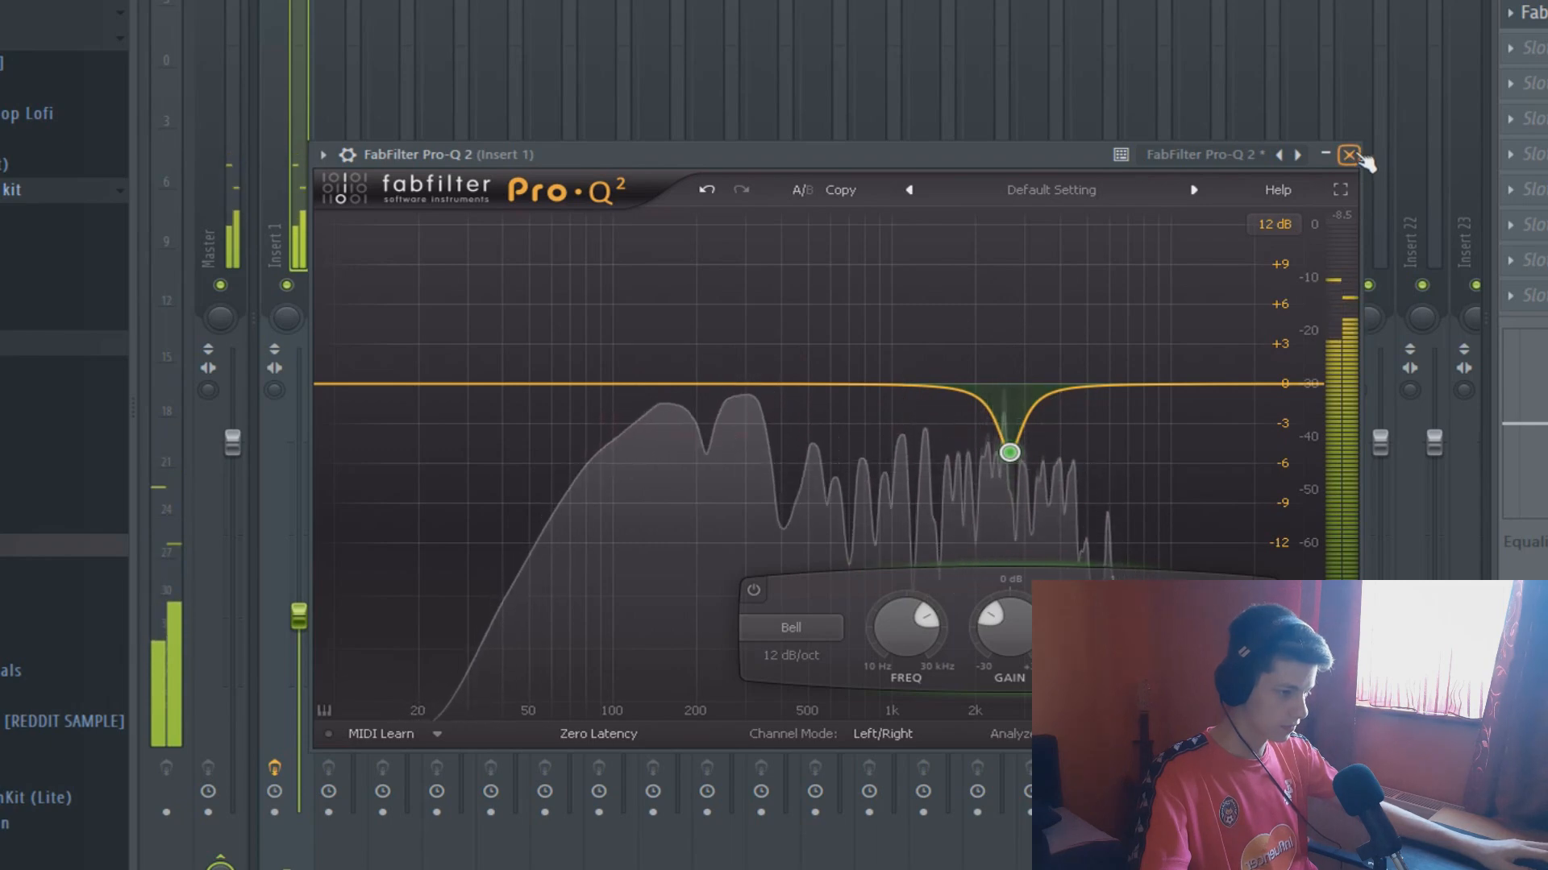
{"action": "left_click", "coordinate": [1349, 154]}
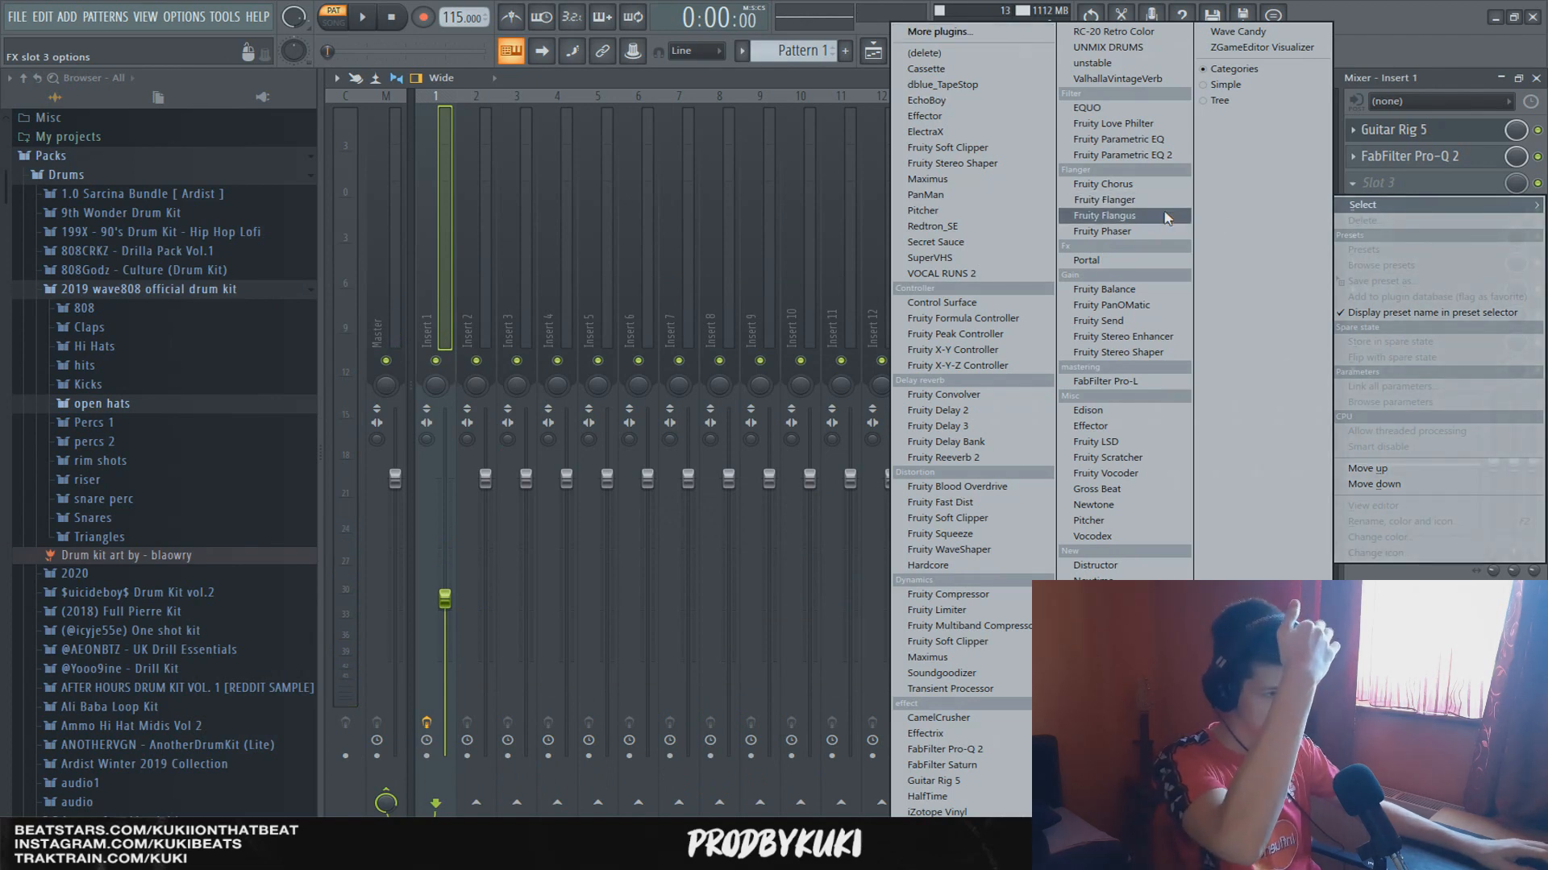
Add Secret Sauce, Fruity Parametric EQ 2 and ValhallaVintageVerb to slots 3–5.
{"action": "left_click", "coordinate": [1102, 215]}
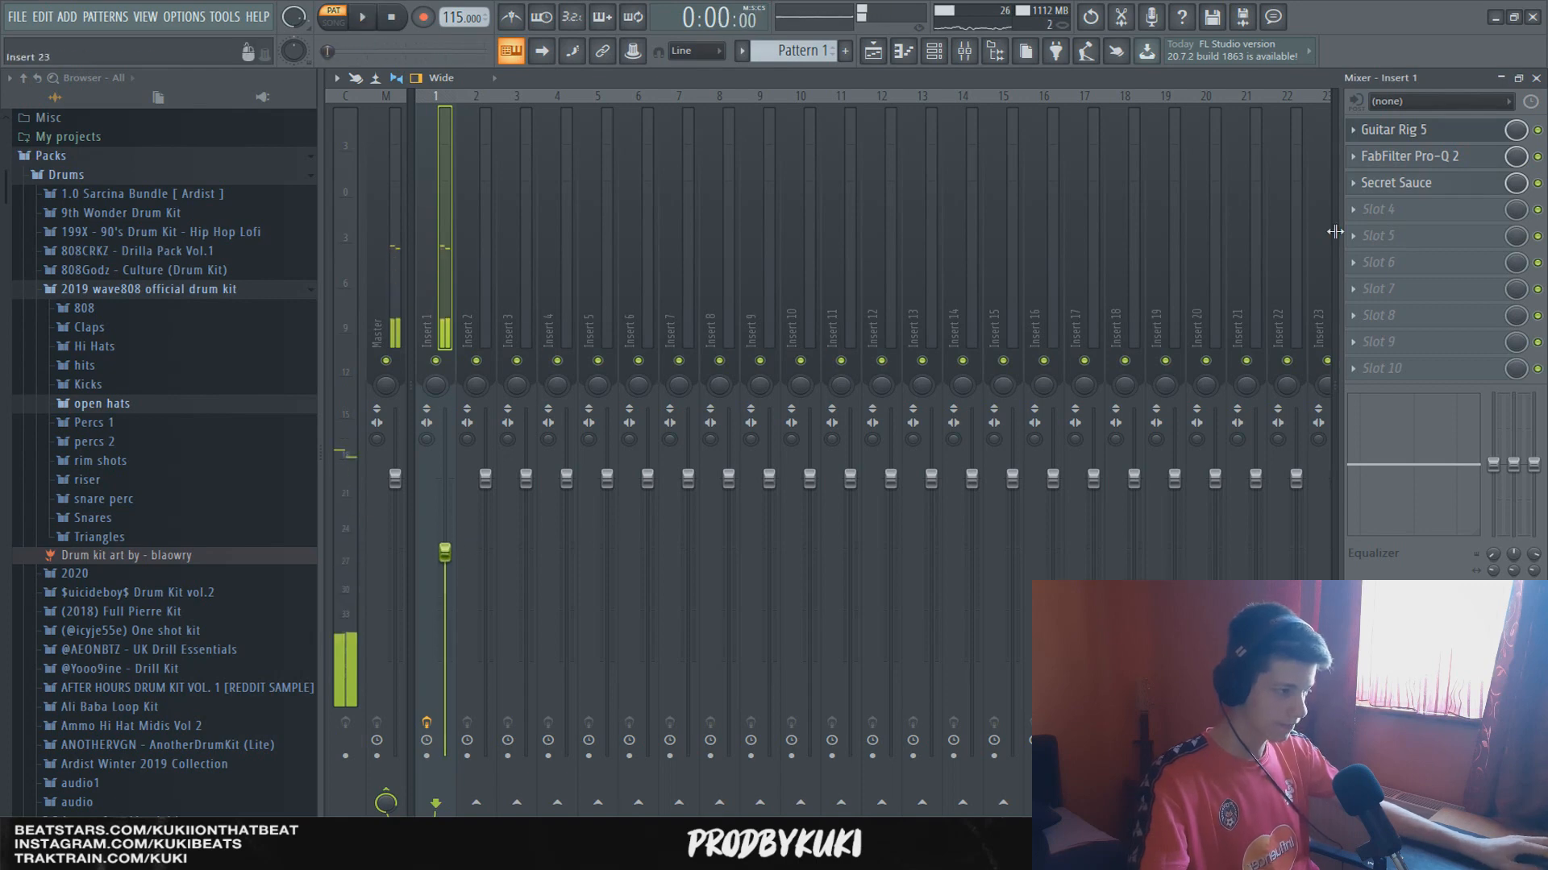
{"action": "left_click", "coordinate": [1426, 208]}
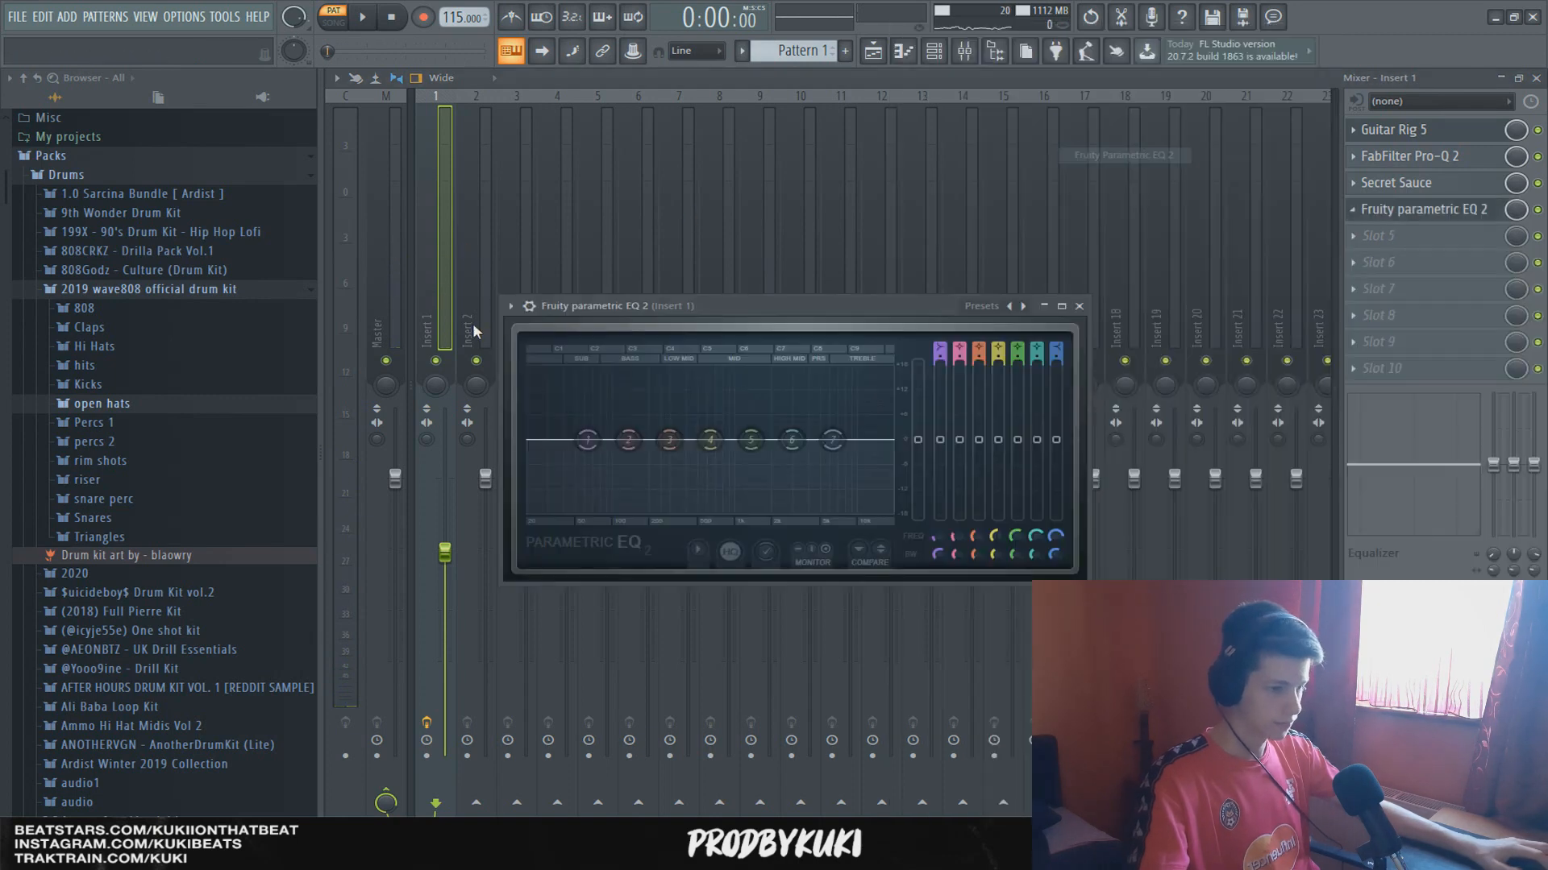
{"action": "left_click", "coordinate": [1422, 235]}
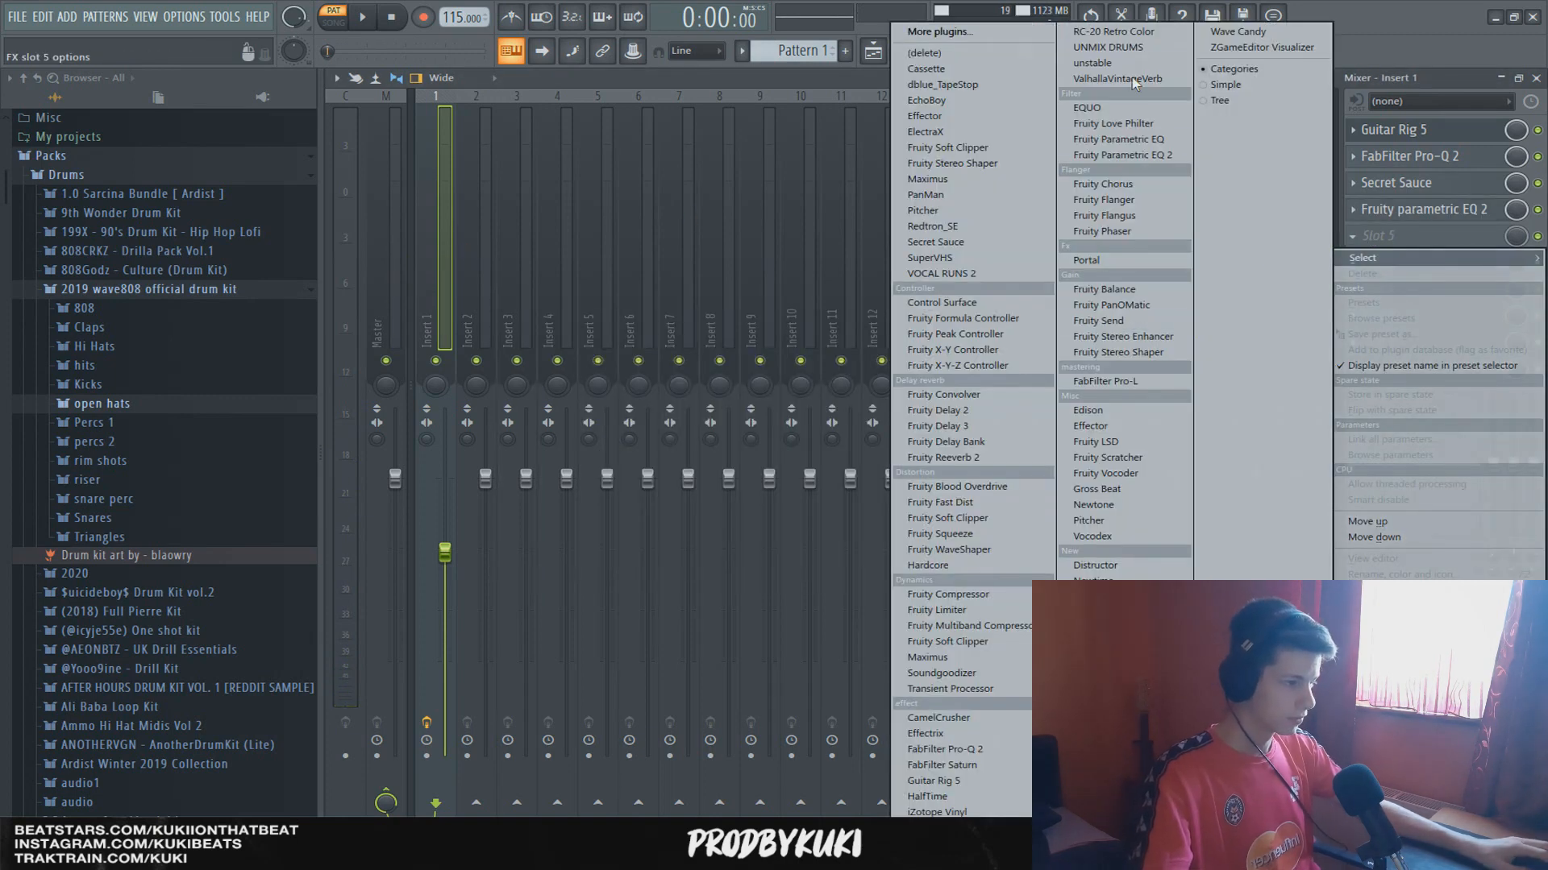
{"action": "left_click", "coordinate": [1117, 78]}
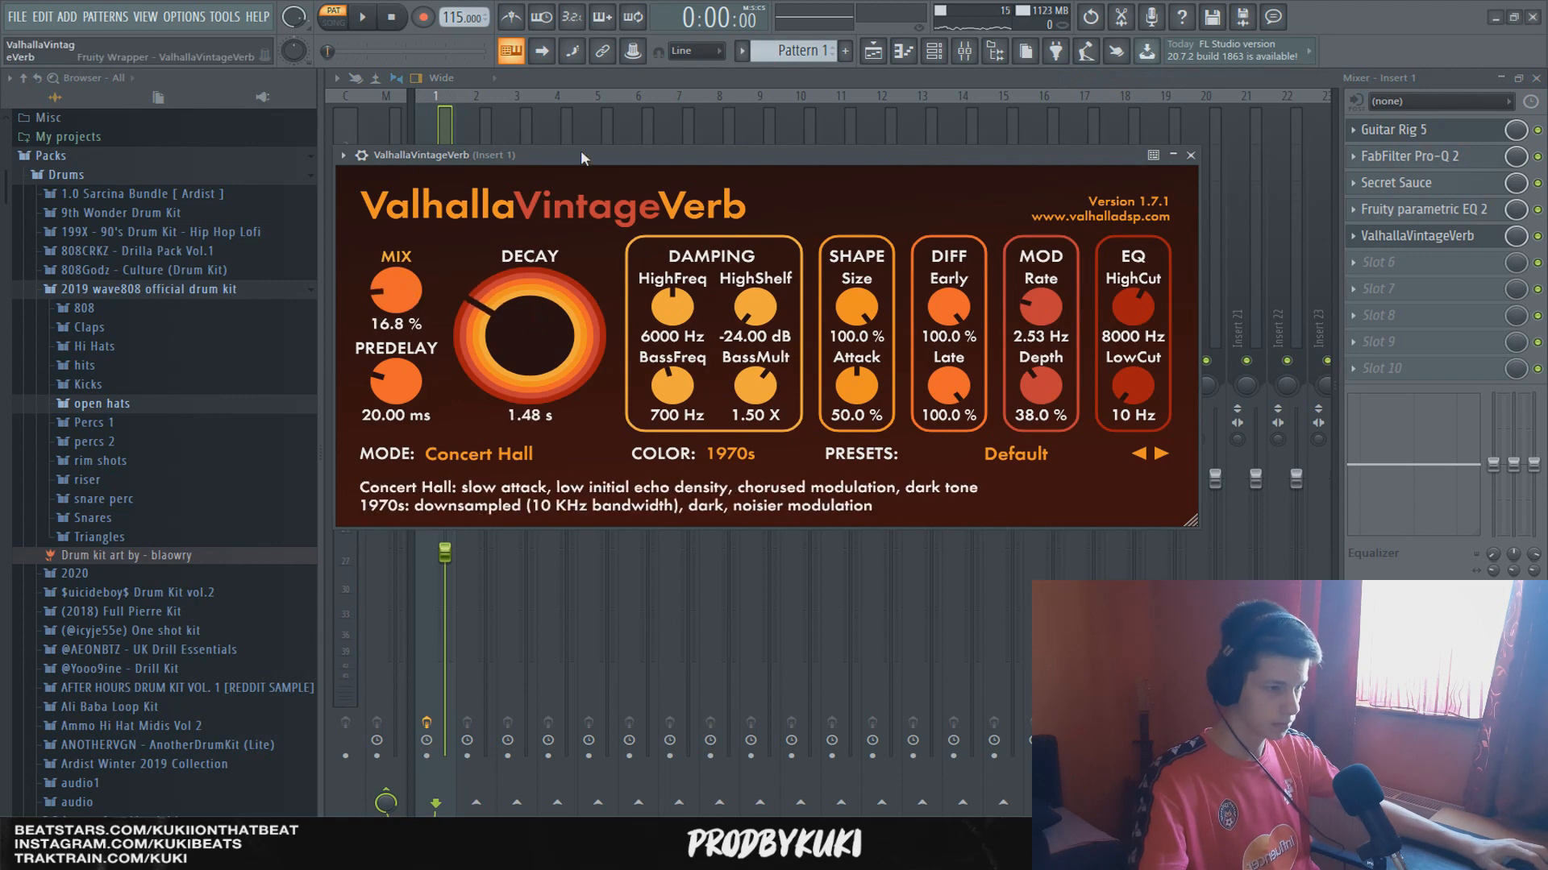
Choose a colour character for ValhallaVintageVerb with its mix around 10.8%.
{"action": "left_click", "coordinate": [729, 453]}
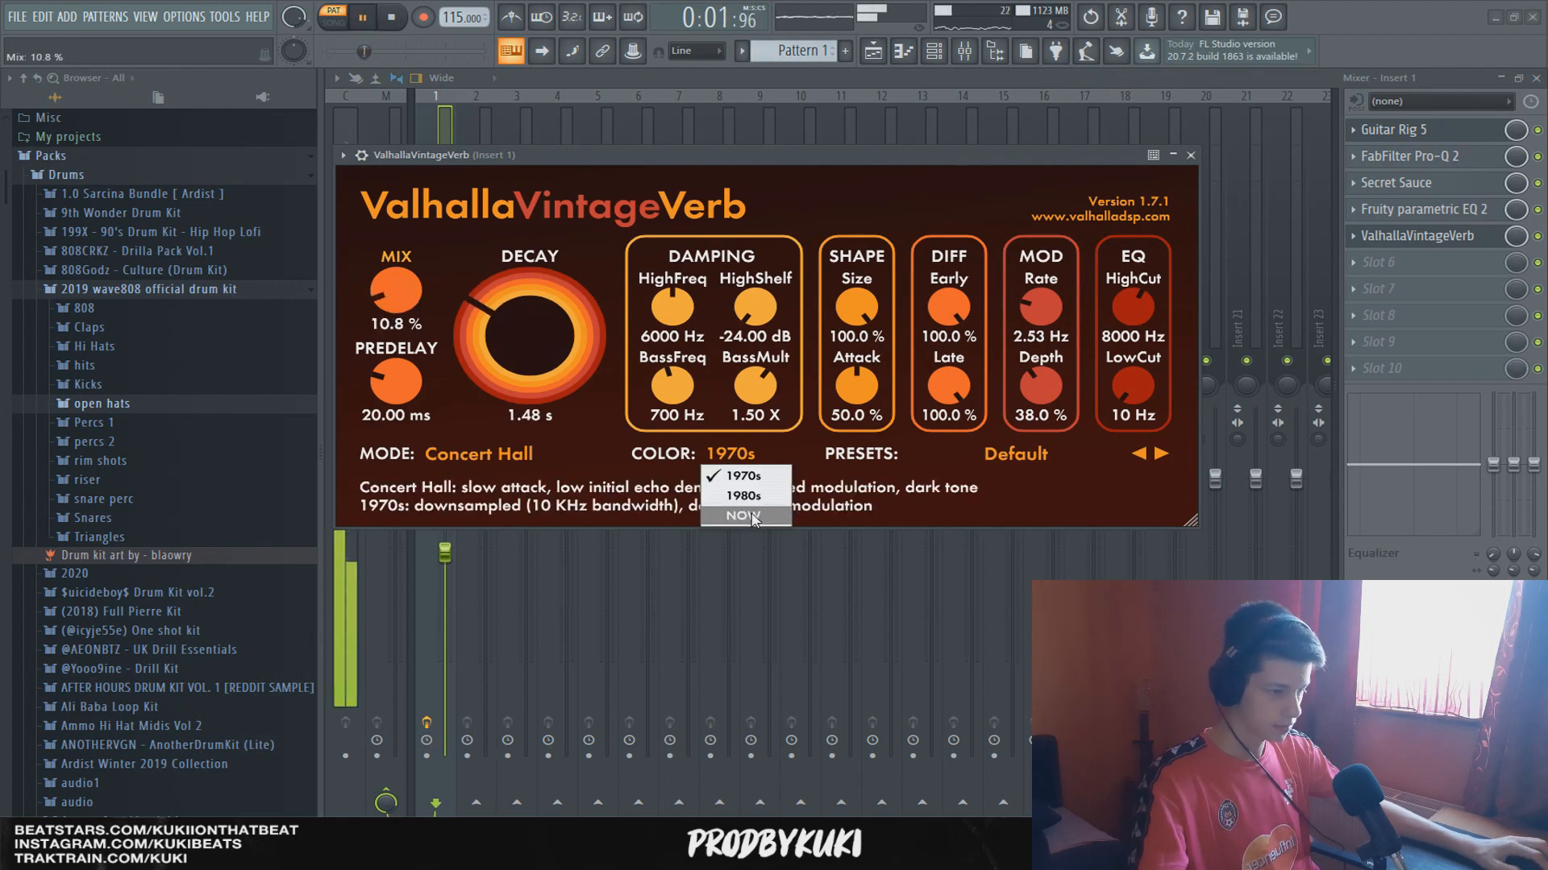
{"action": "left_click", "coordinate": [739, 515]}
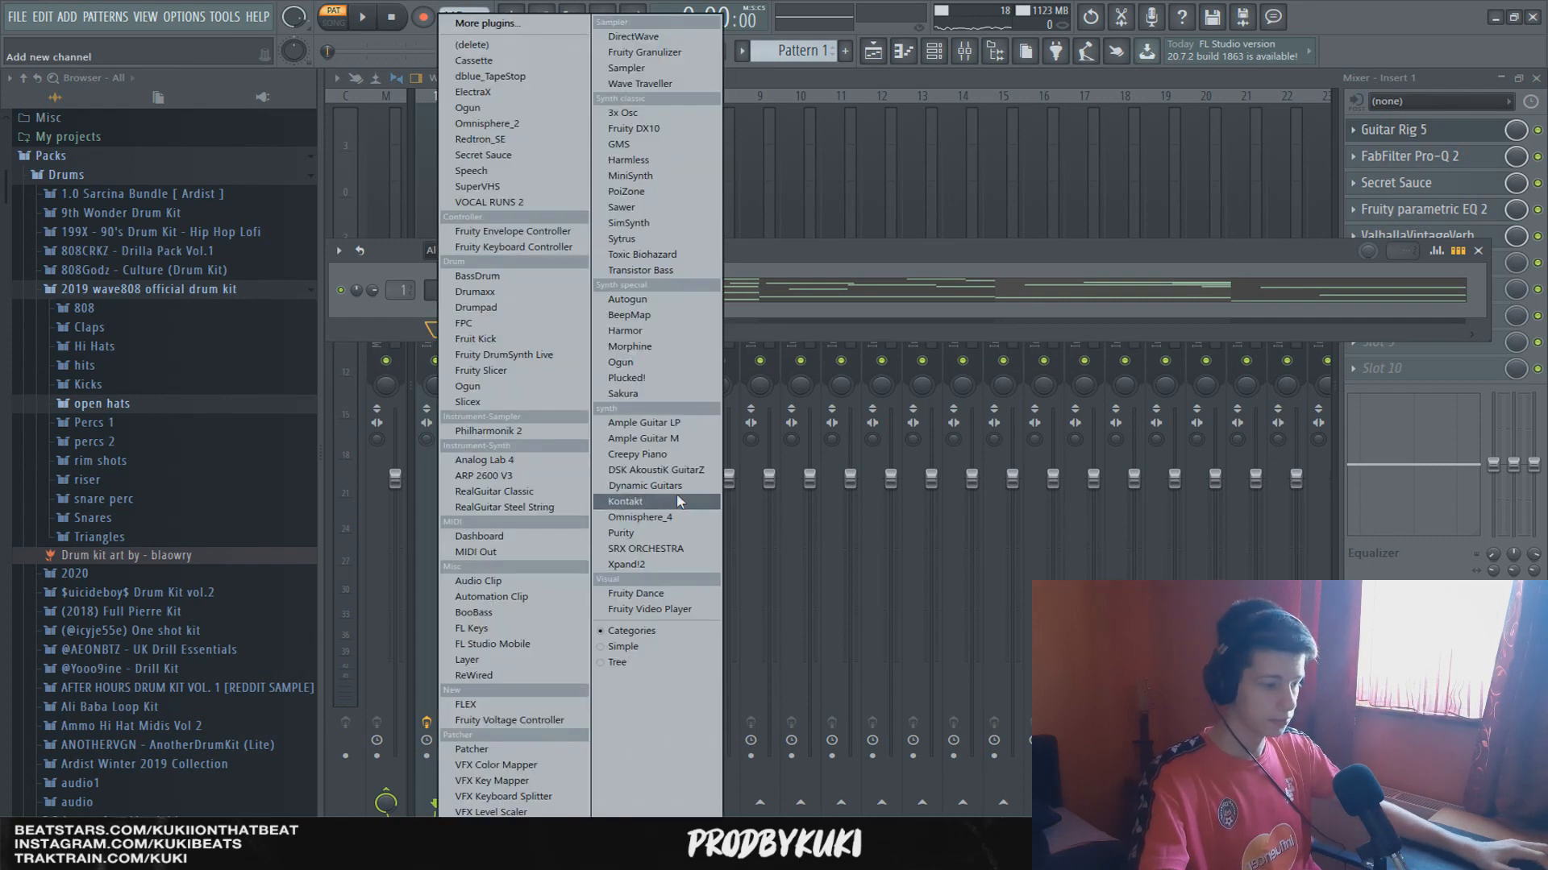
Add an Omnisphere_4 channel routed to its own insert with a Fruity Stereo Shaper.
{"action": "left_click", "coordinate": [623, 501]}
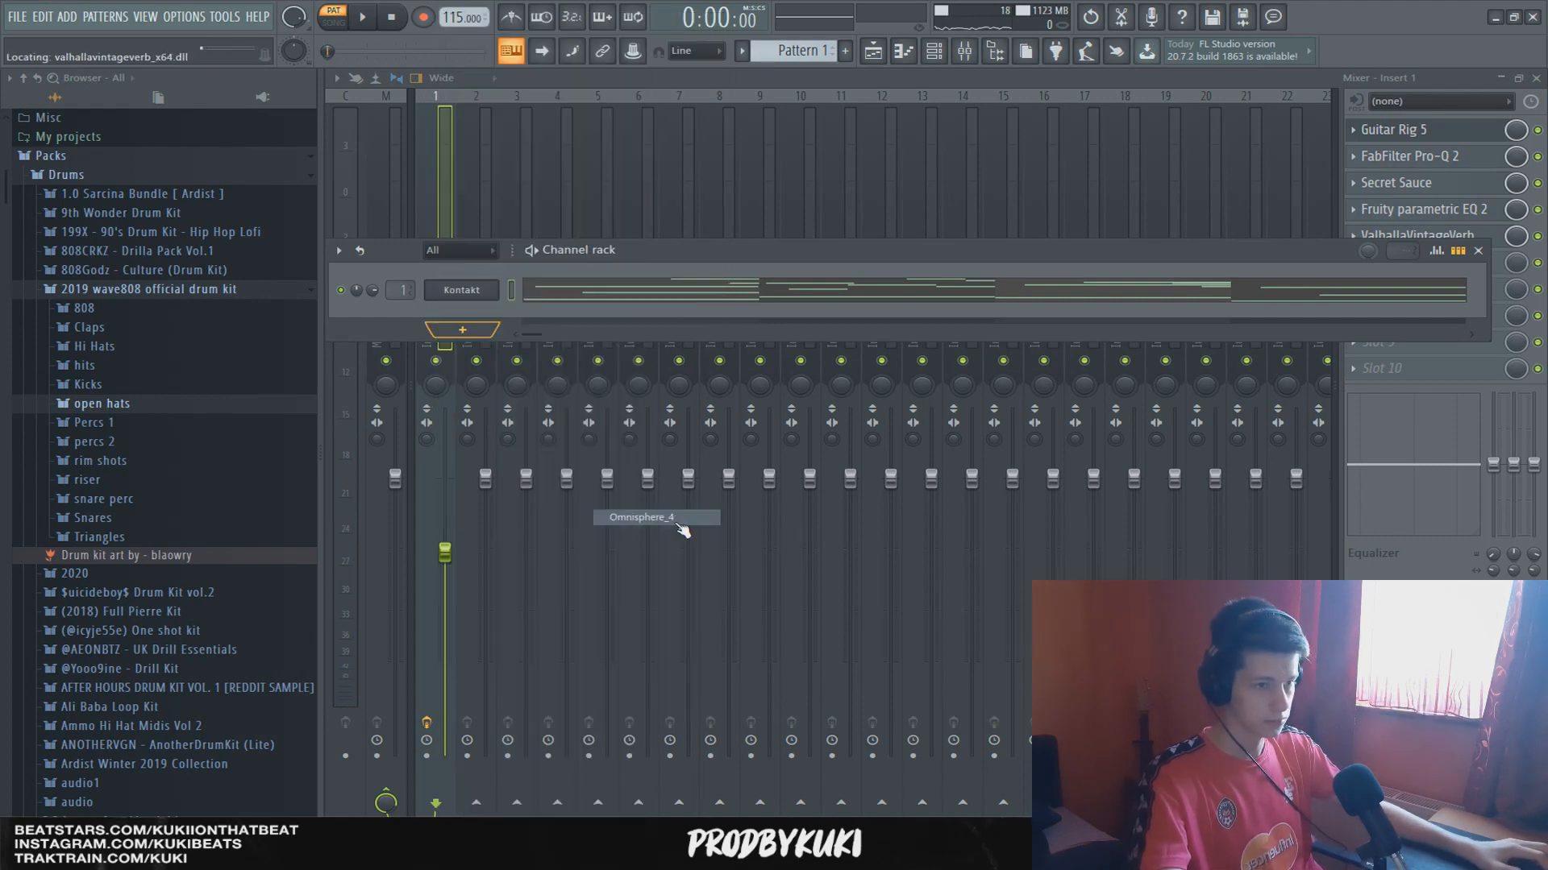
{"action": "double_click", "coordinate": [641, 518]}
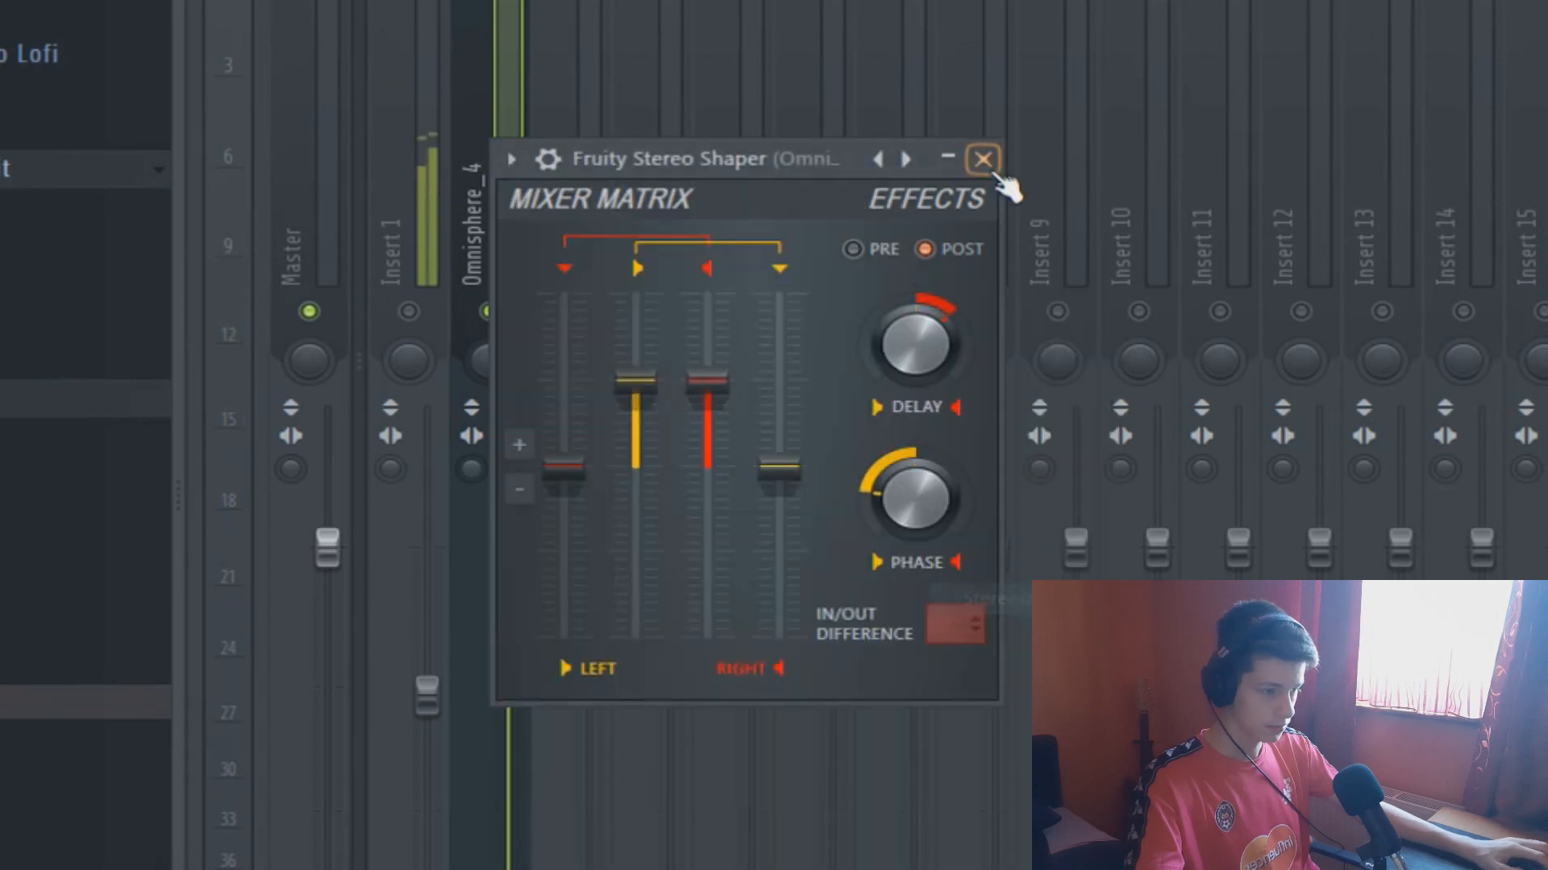
Add ValhallaVintageVerb and a Fruity Parametric EQ 2 after the Stereo Shaper on the Omnisphere_4 insert.
{"action": "left_click", "coordinate": [983, 159]}
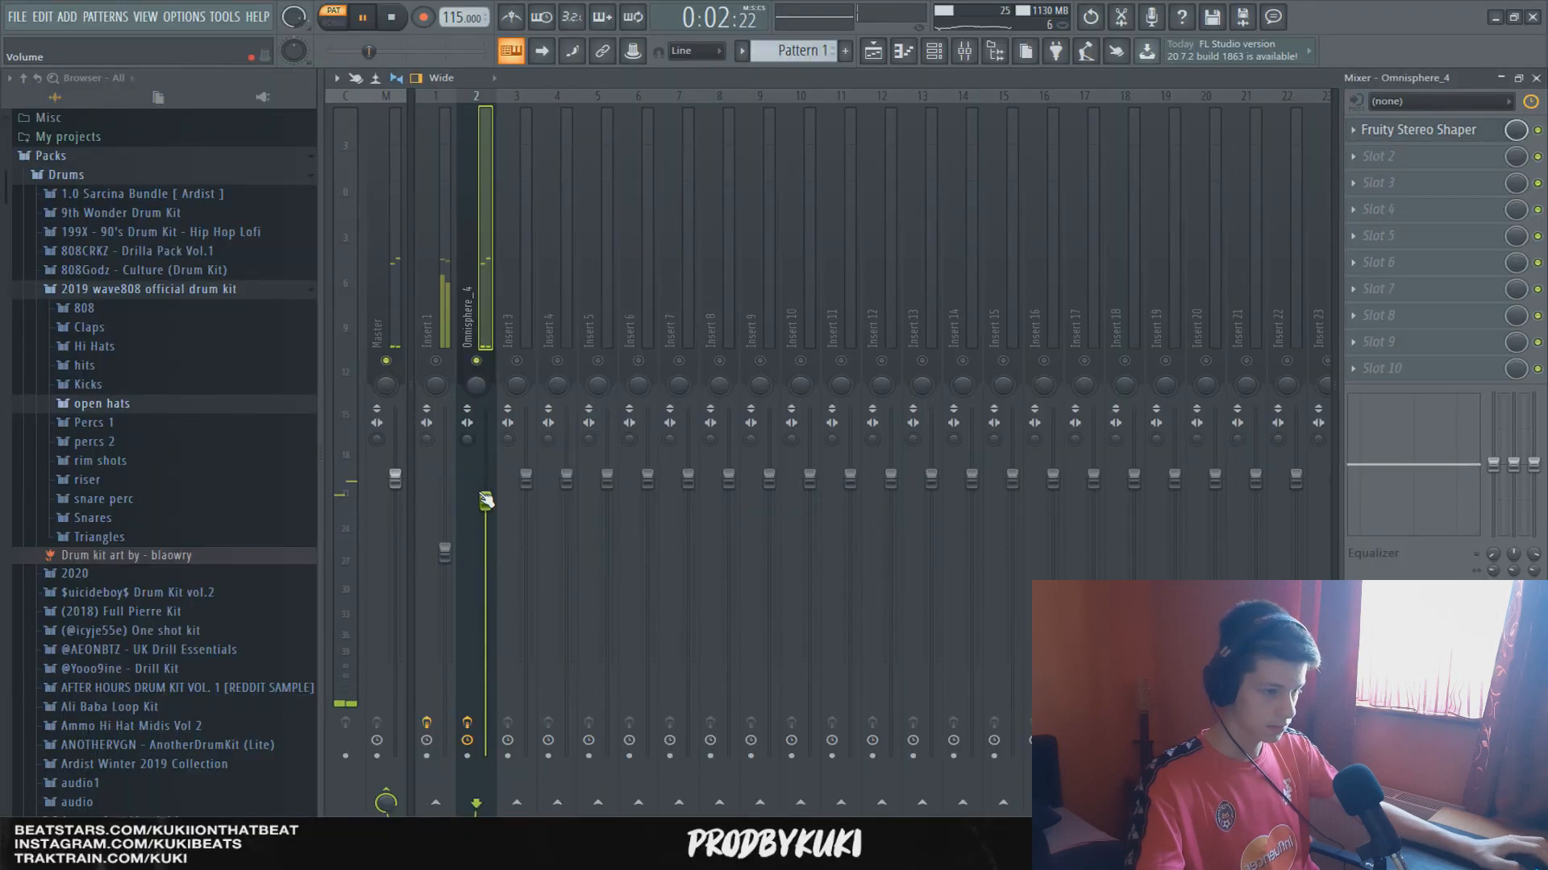
{"action": "left_click", "coordinate": [1421, 155]}
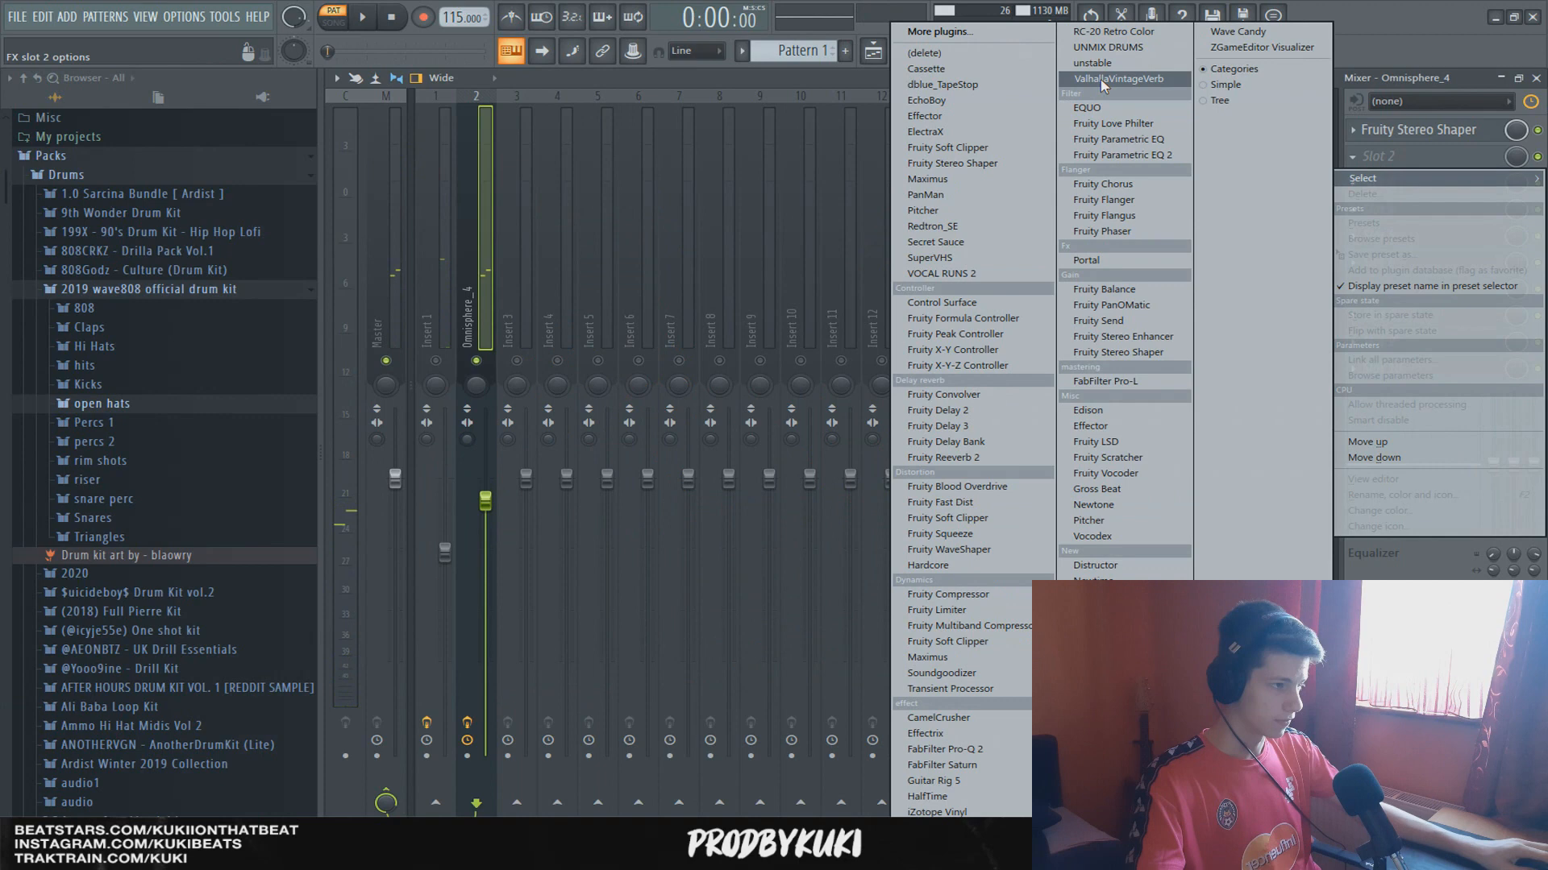
{"action": "left_click", "coordinate": [1116, 79]}
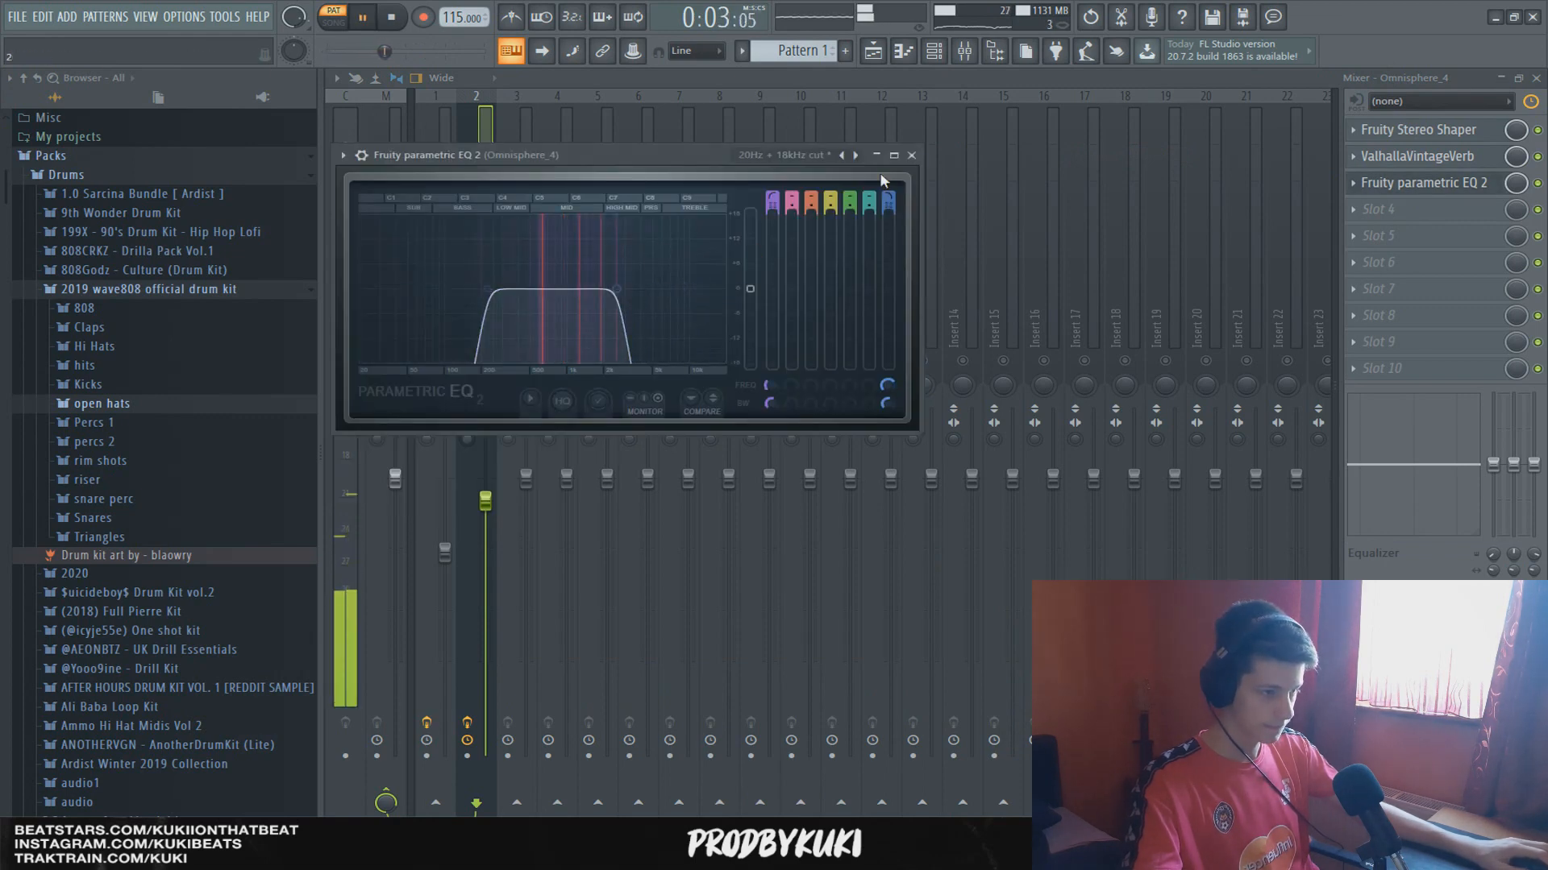
{"action": "left_click", "coordinate": [910, 155]}
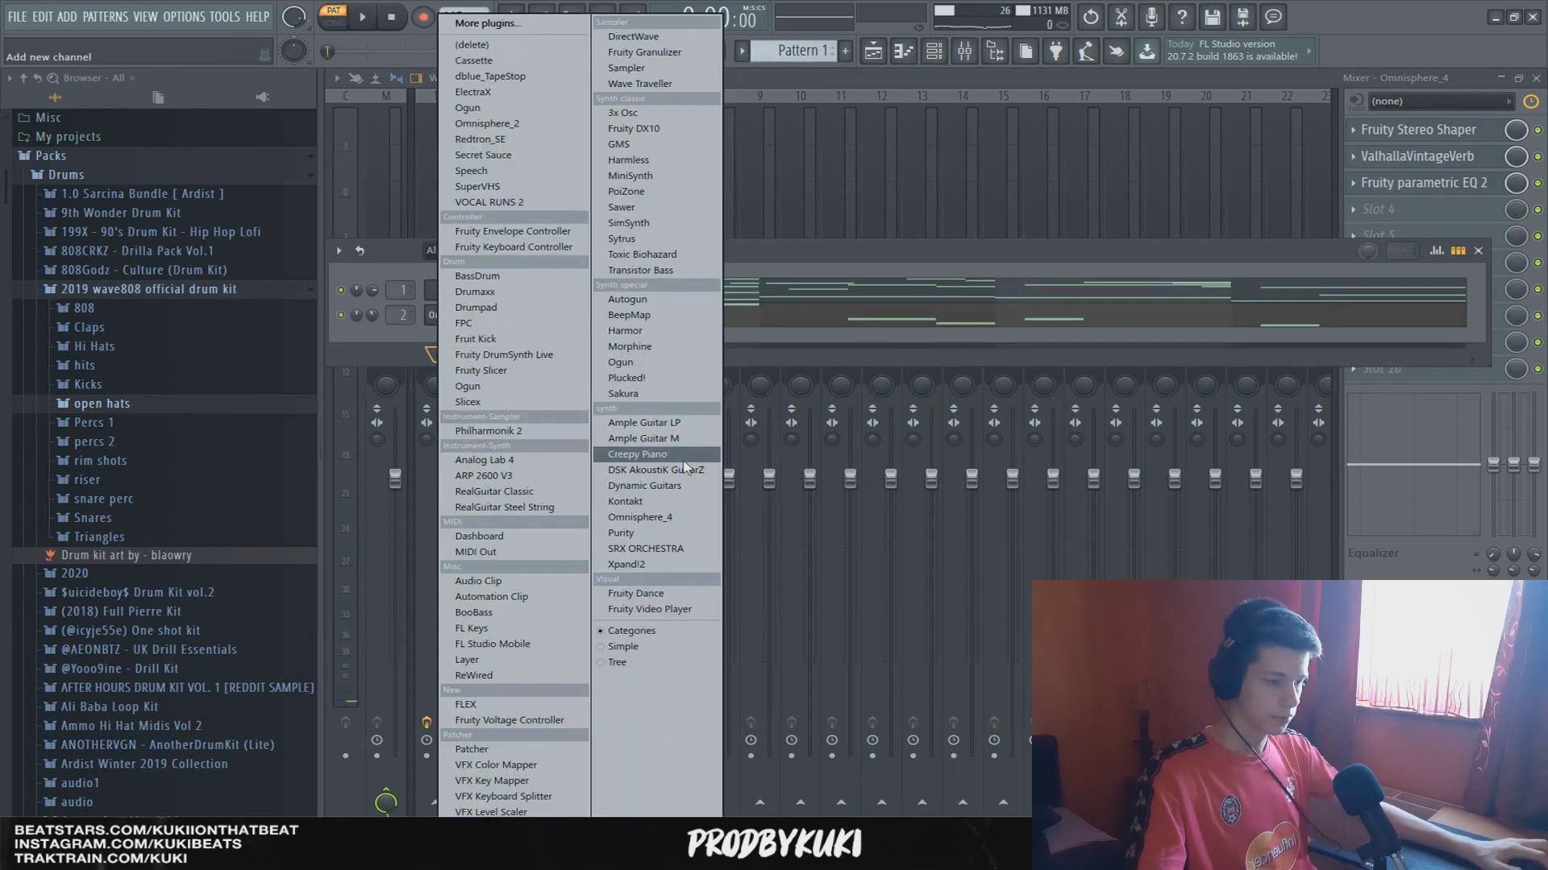
{"action": "mouse_move", "coordinate": [624, 502]}
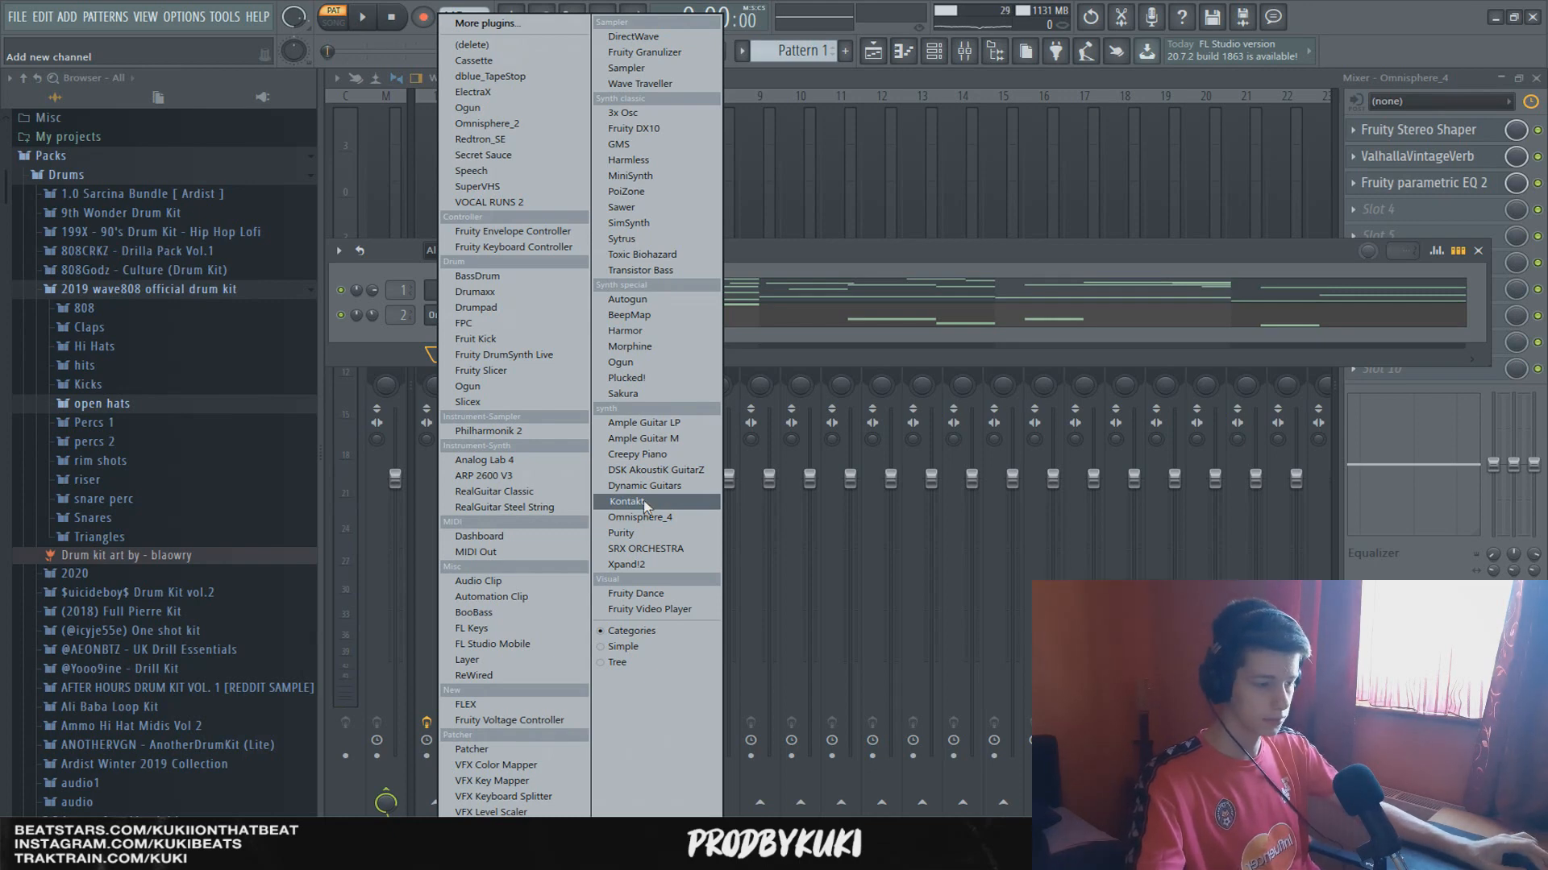
Add a second Kontakt channel loaded with the Electric Sunburst Deluxe (Melody) guitar.
{"action": "left_click", "coordinate": [627, 501]}
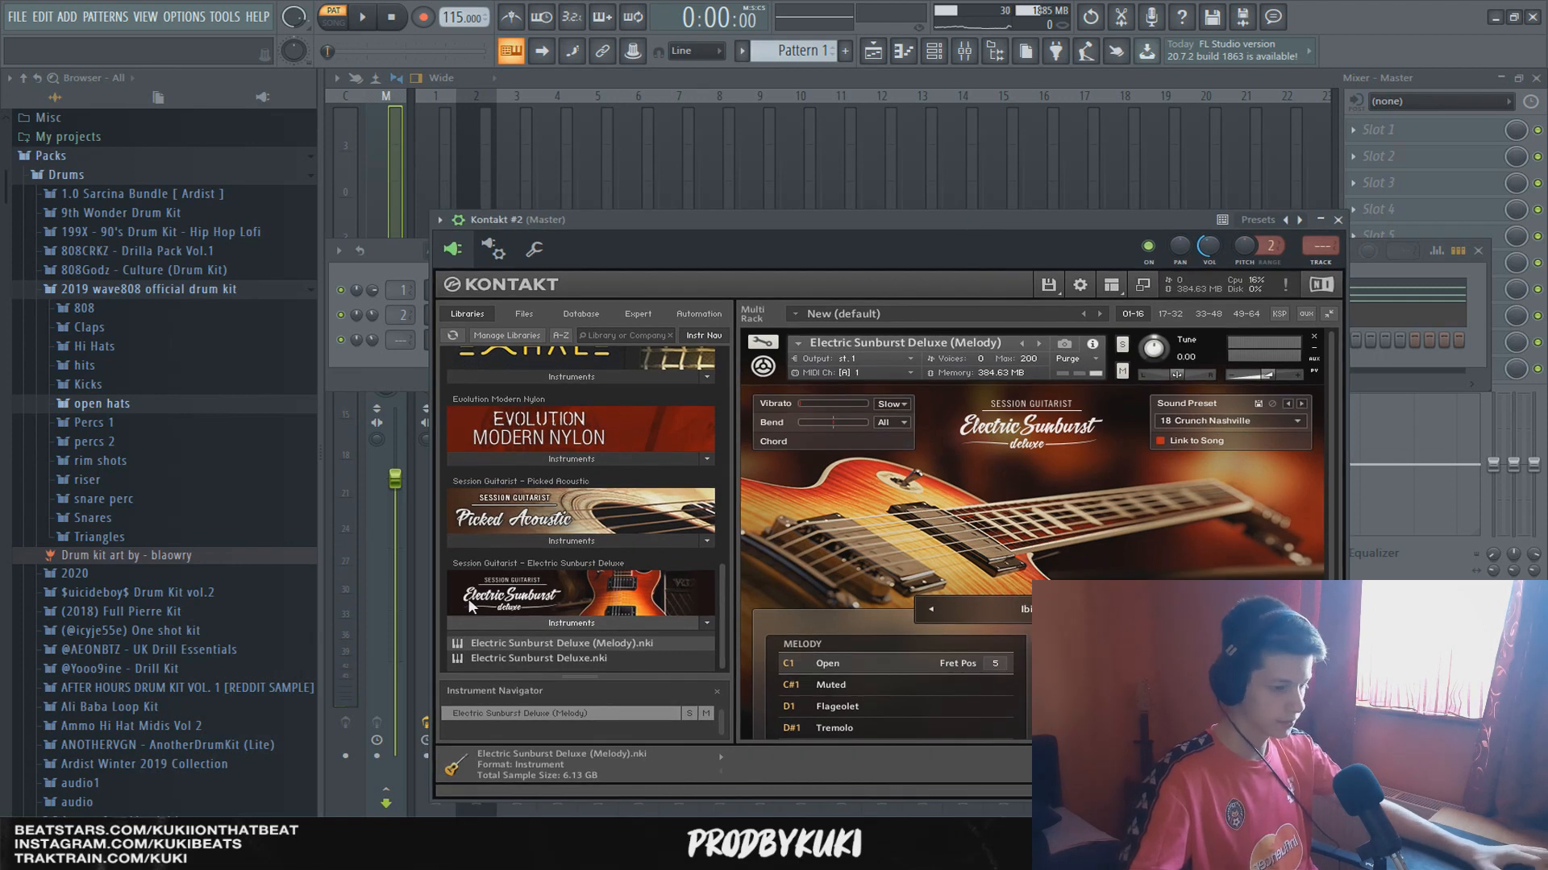
{"action": "mouse_move", "coordinate": [998, 467]}
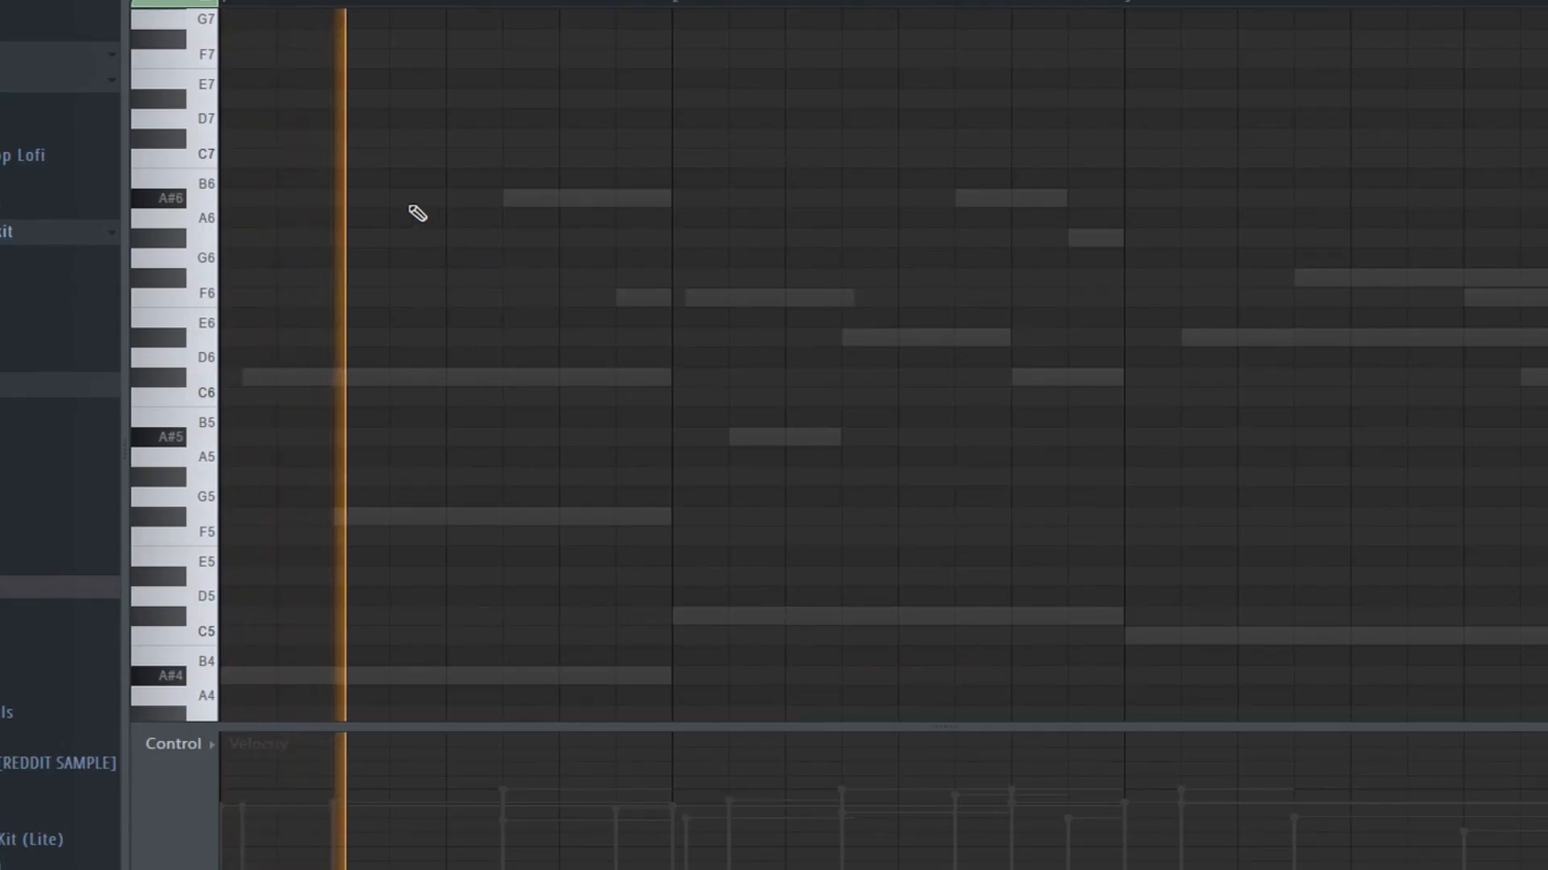
Draw a sparse melody layer for Kontakt #2, including a C#6, following the ghosted original.
{"action": "left_click", "coordinate": [502, 137]}
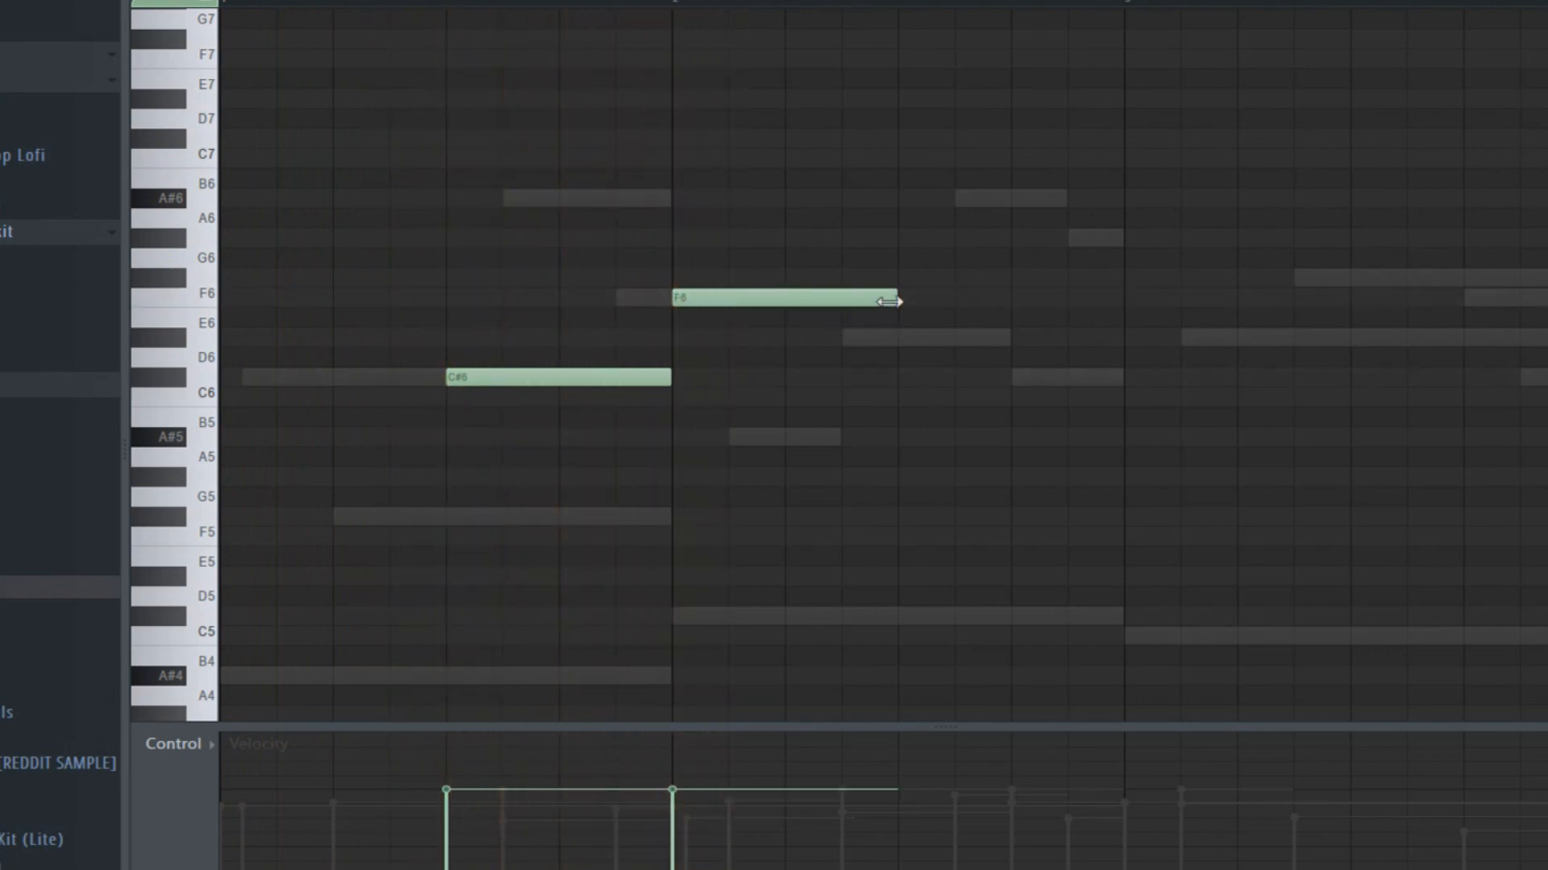
{"action": "mouse_move", "coordinate": [805, 306]}
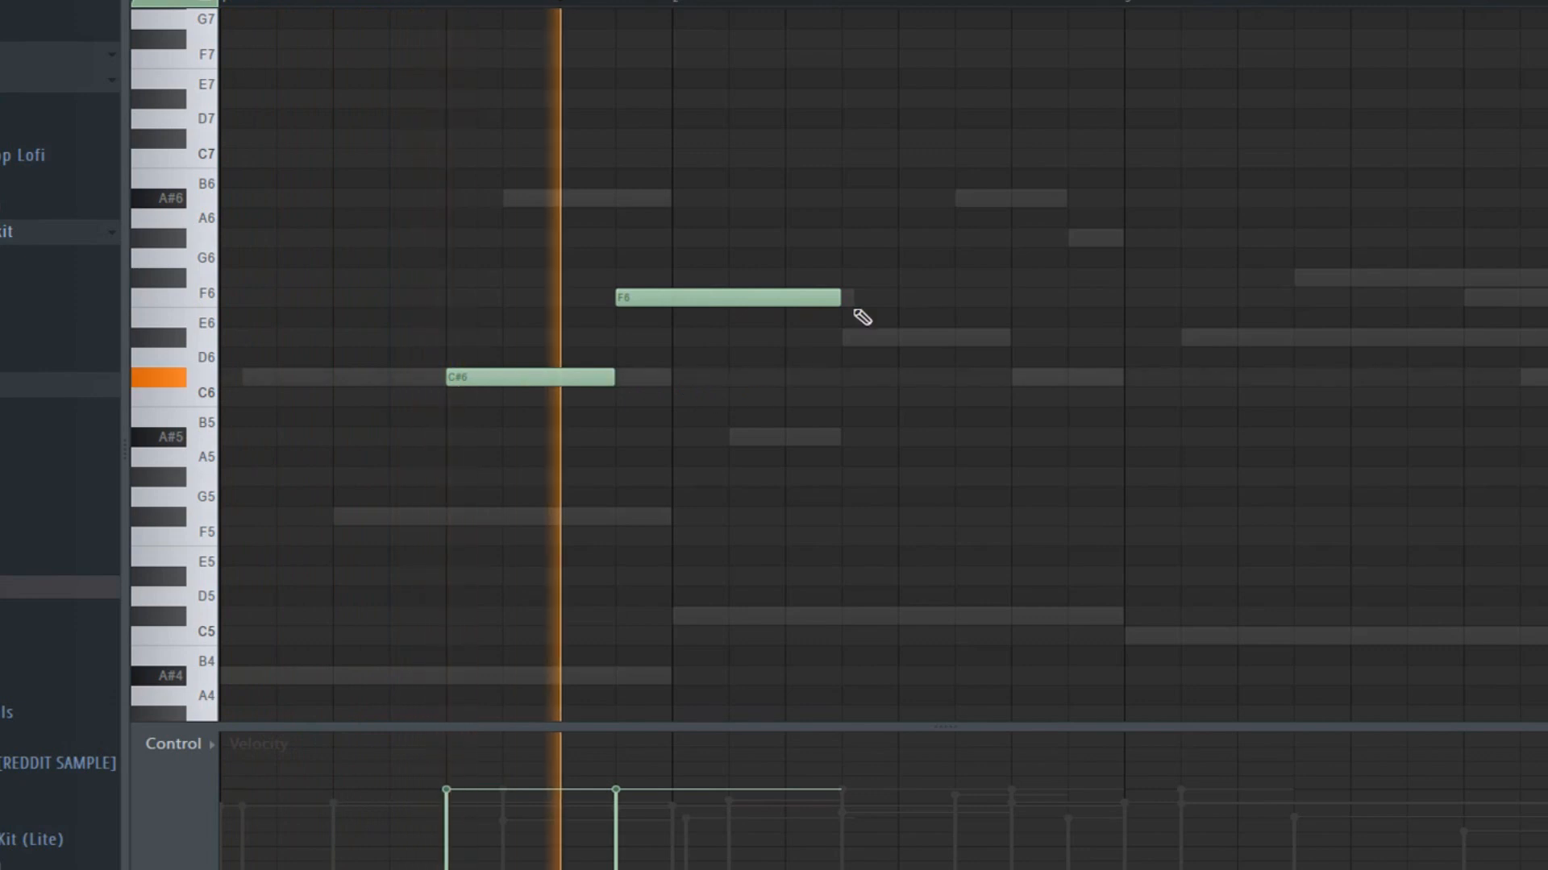
{"action": "scroll", "scroll_direction": "right", "scroll_amount": 3}
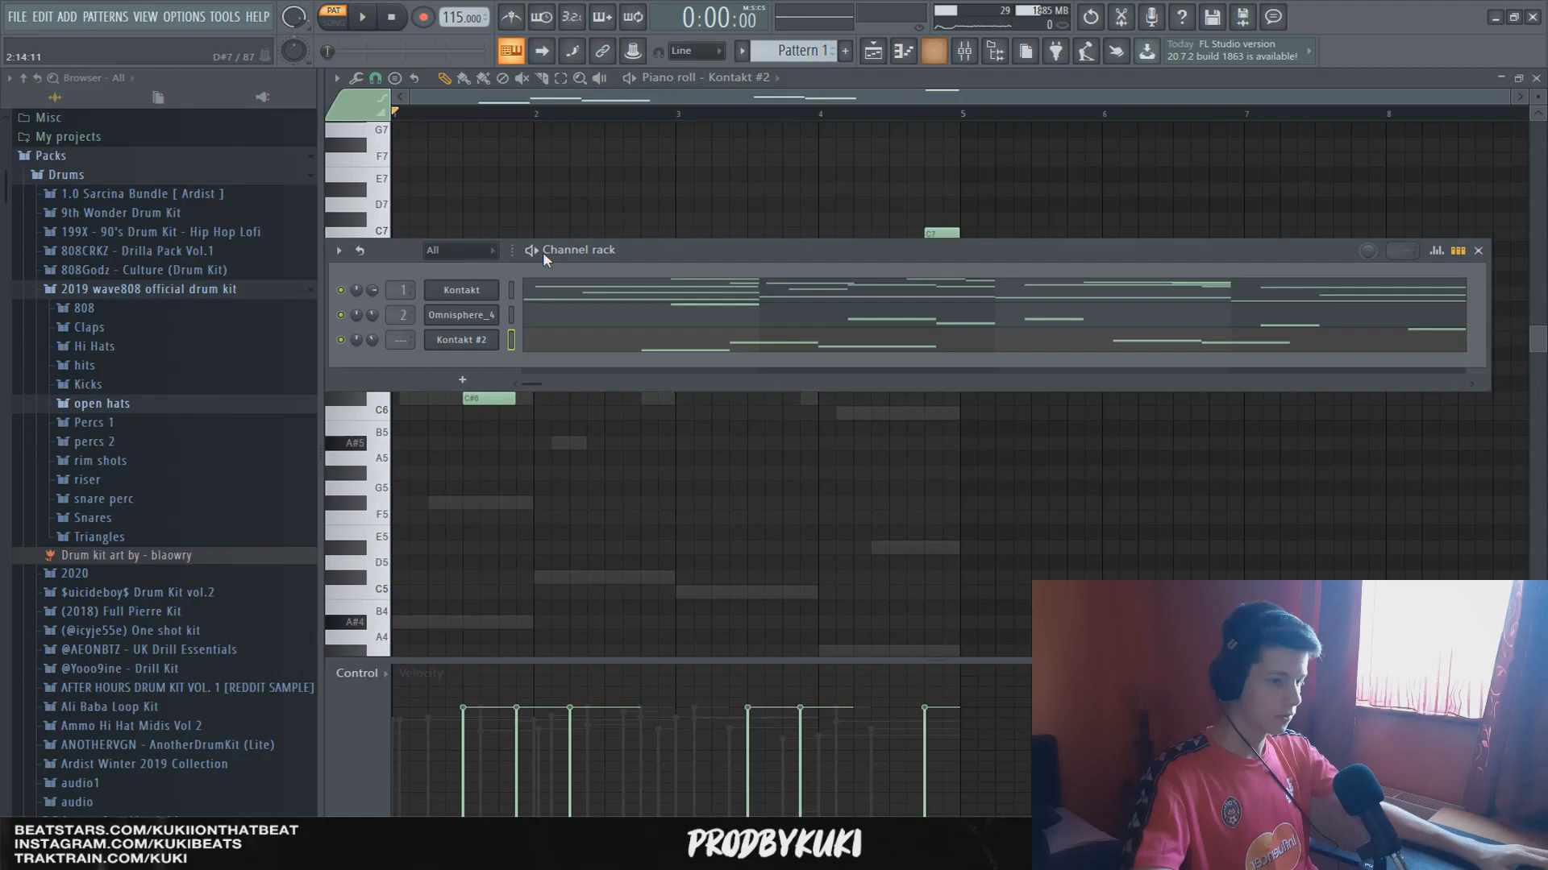
Add a Fruity Stereo Shaper to slot 1 of the Kontakt #2 mixer insert.
{"action": "left_click", "coordinate": [461, 339]}
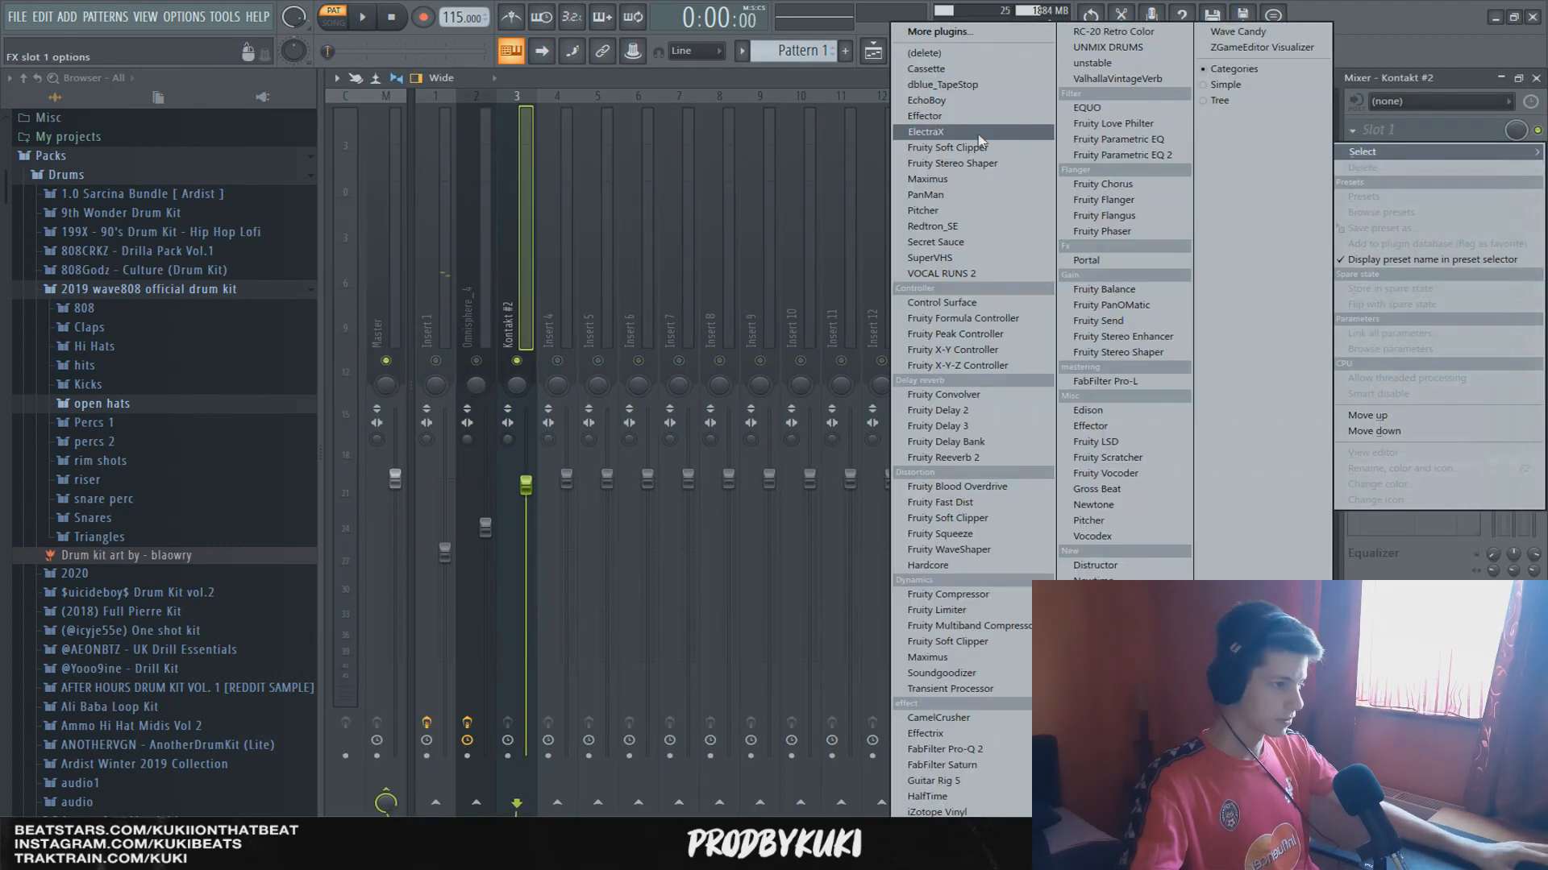
{"action": "left_click", "coordinate": [934, 242]}
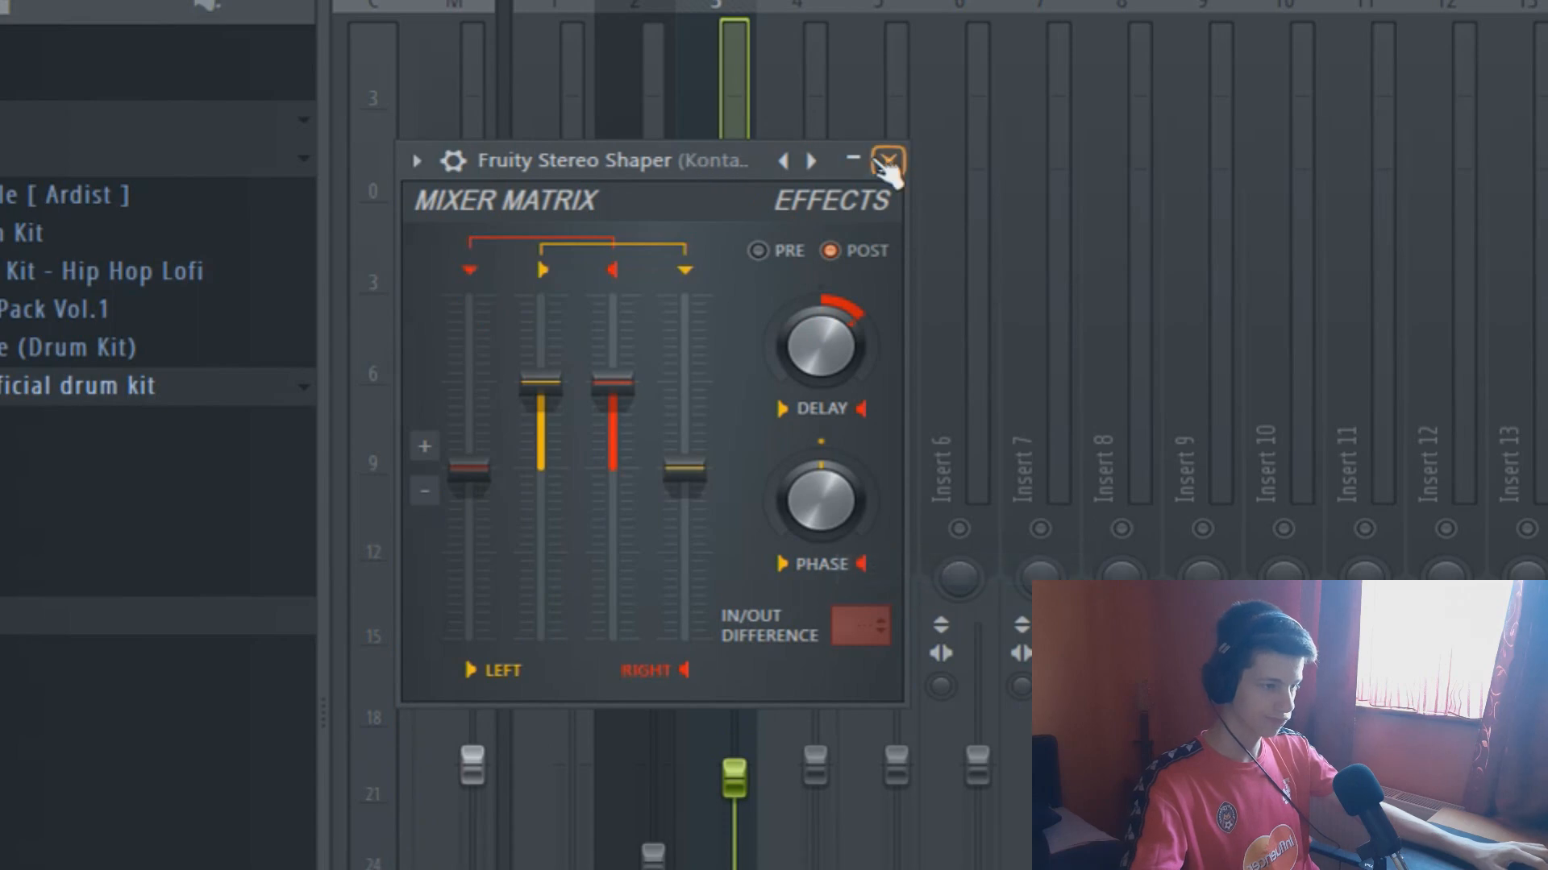
{"action": "left_click", "coordinate": [885, 160]}
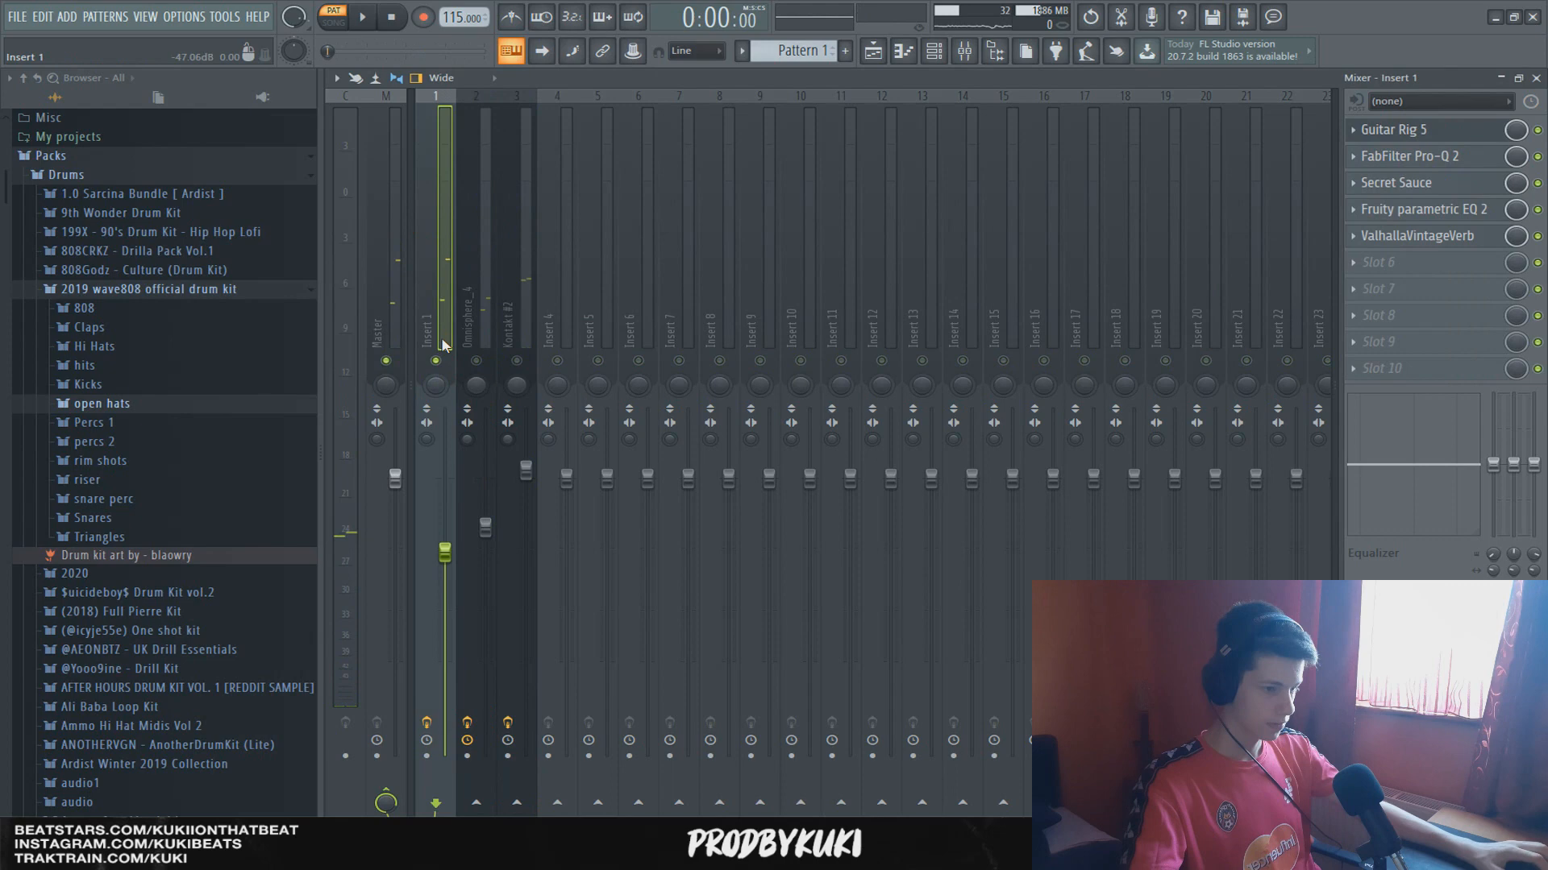
Review Insert 1's Parametric EQ 2 and Pro-Q 2 settings, then bring up the Omnisphere_4 instrument.
{"action": "left_click", "coordinate": [1425, 209]}
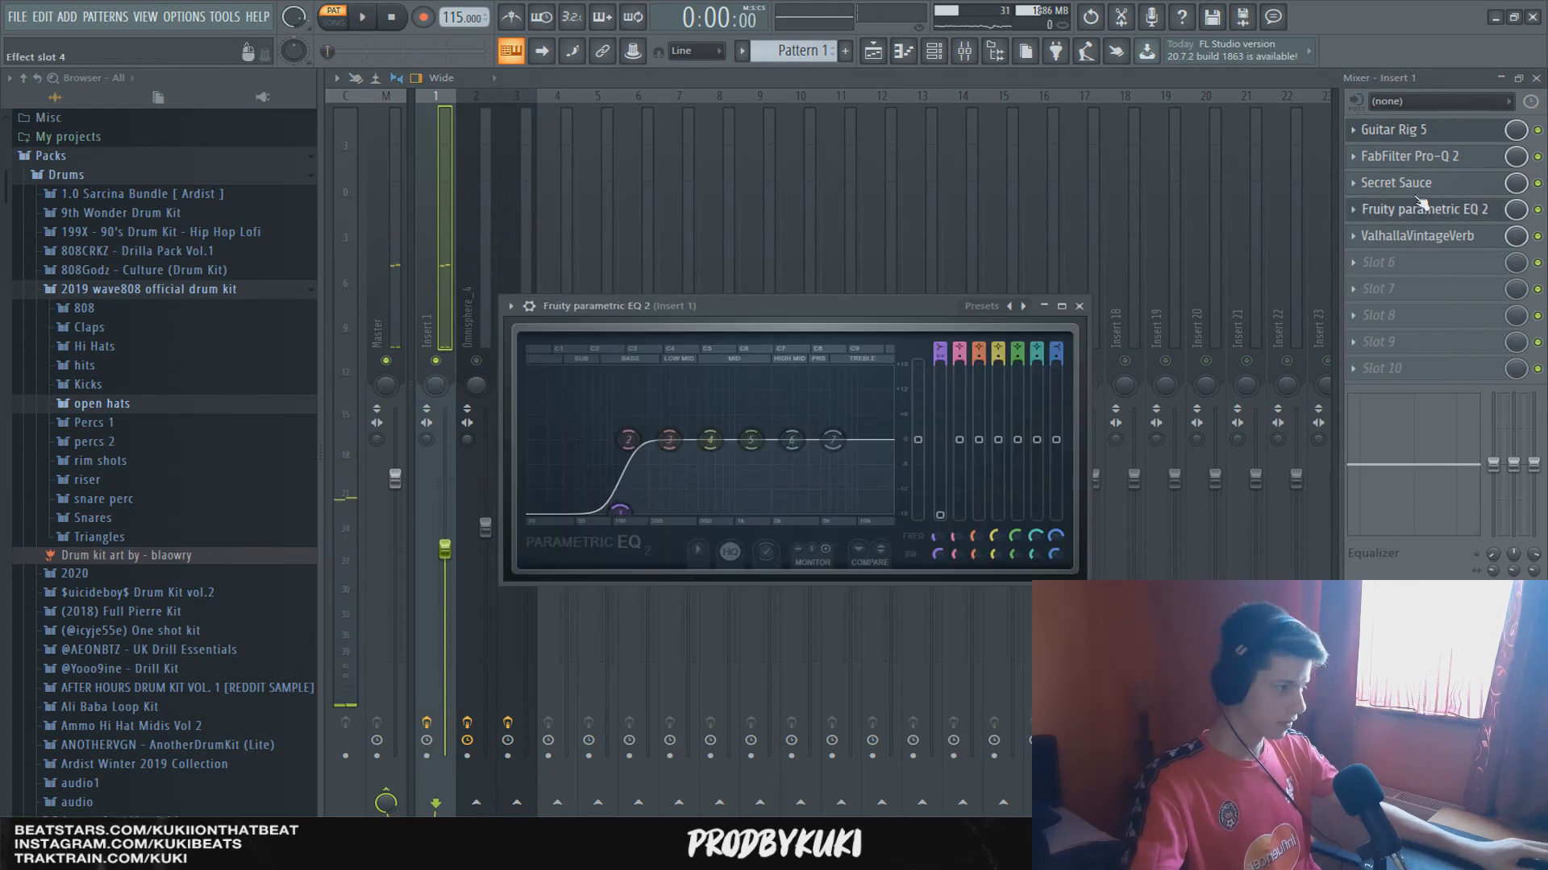
{"action": "left_click", "coordinate": [1407, 155]}
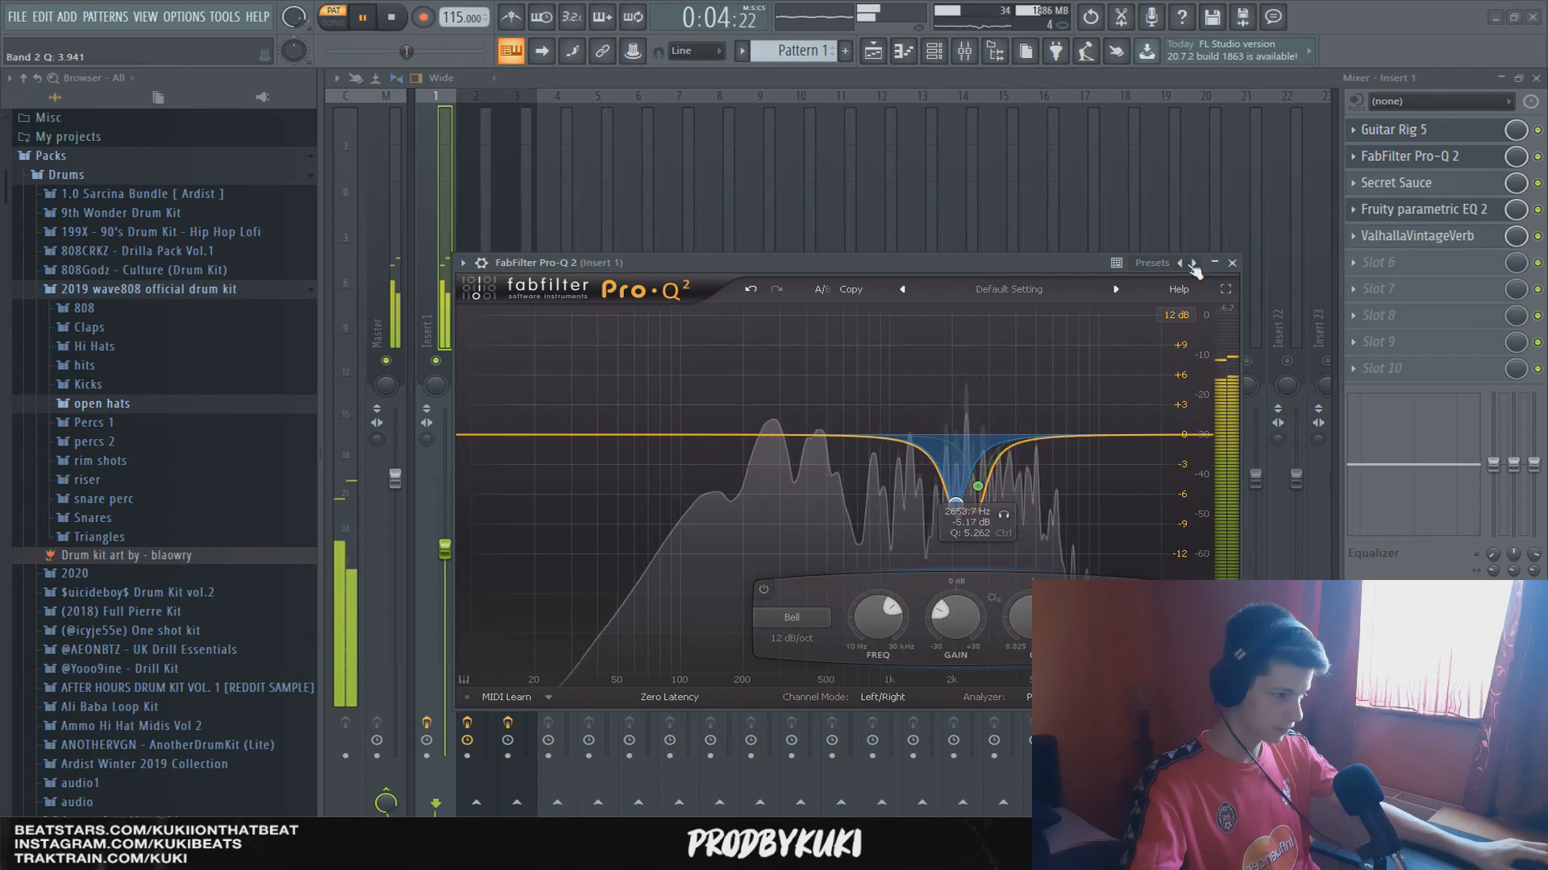
{"action": "left_click", "coordinate": [1231, 263]}
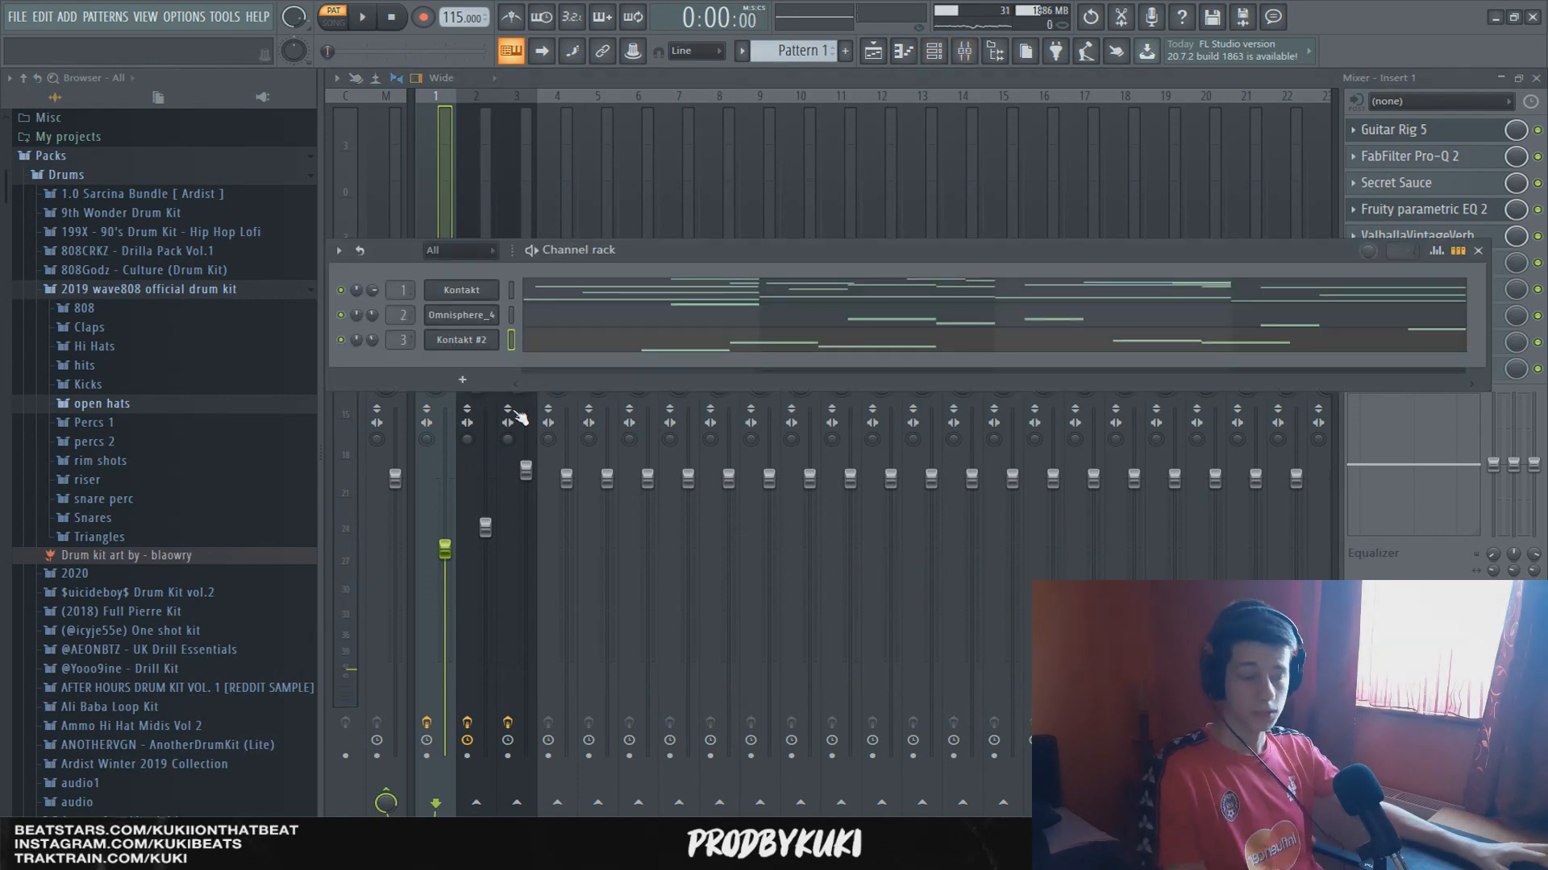
{"action": "left_click", "coordinate": [460, 313]}
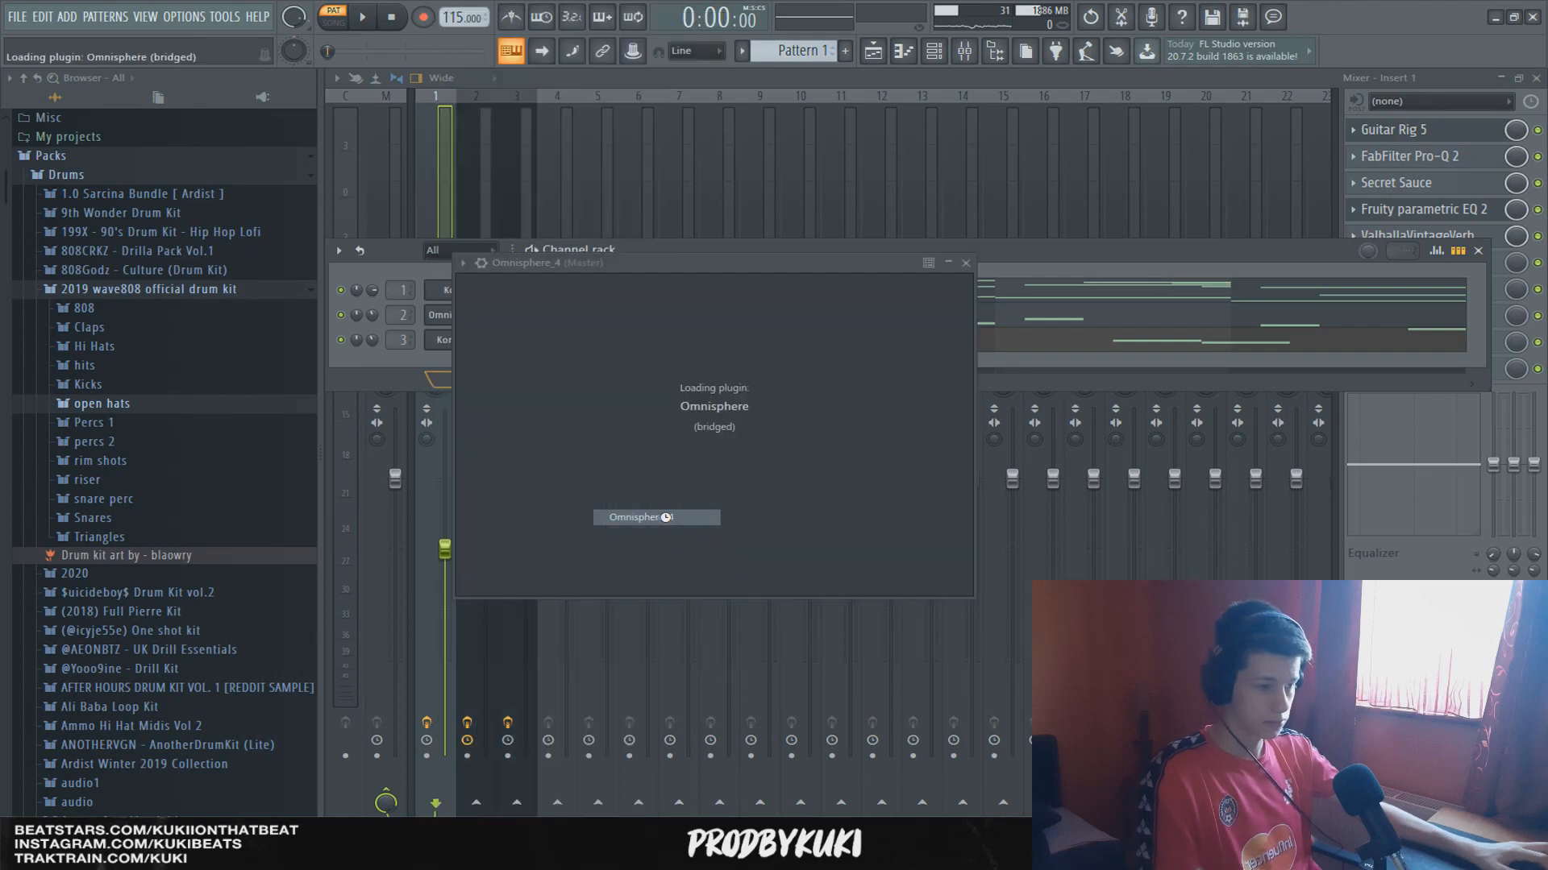